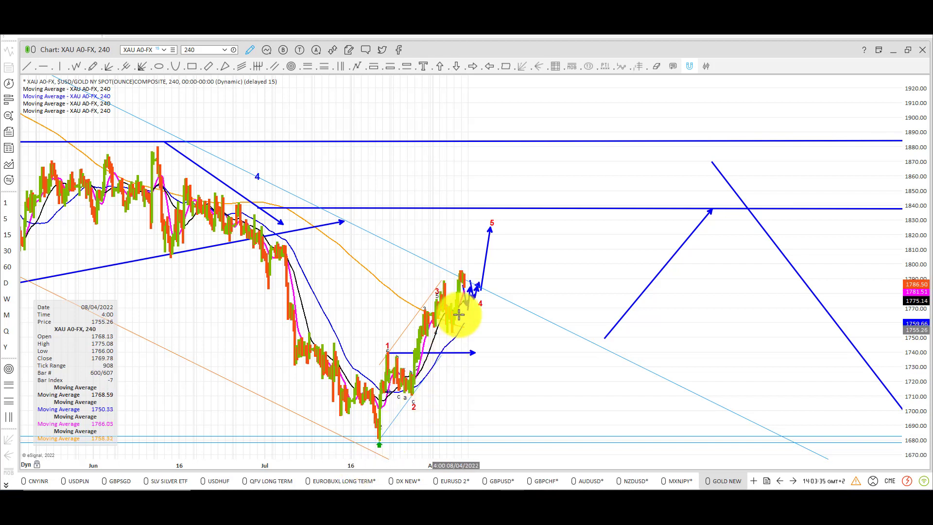
pyautogui.moveTo(461, 272)
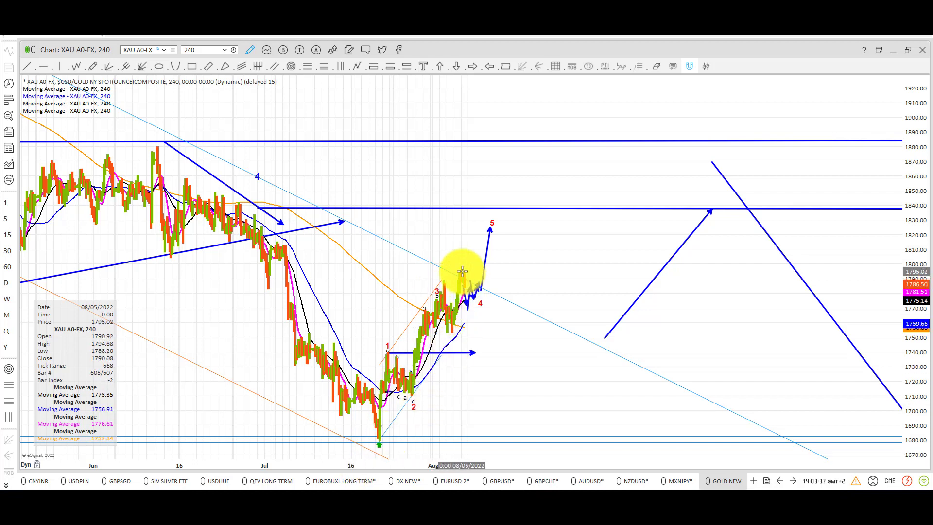
pyautogui.moveTo(471, 261)
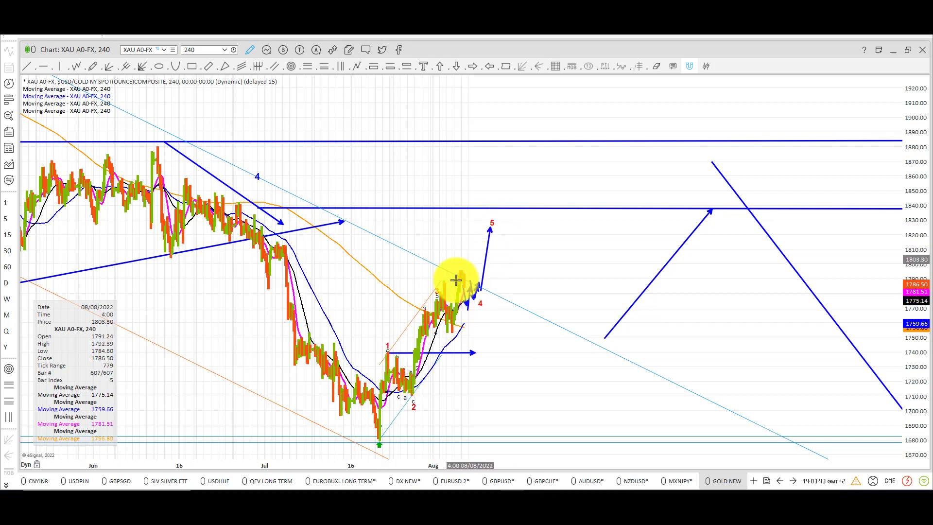
pyautogui.moveTo(390, 350)
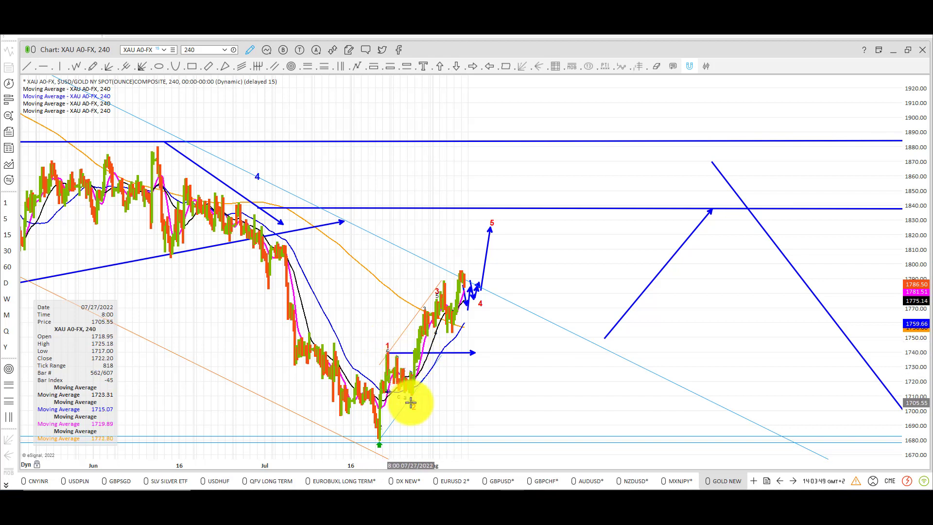
pyautogui.moveTo(427, 292)
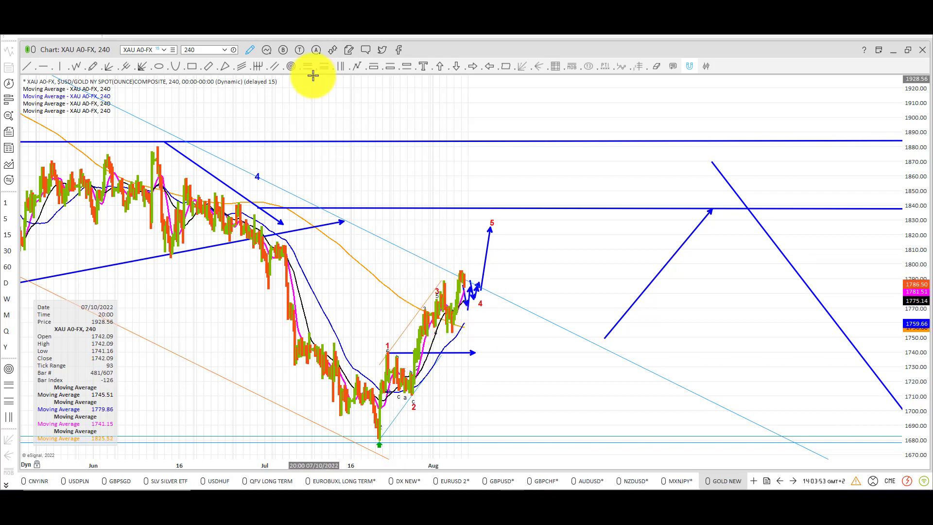
# - Switch the gold chart to 60-minute hourly bars
pyautogui.click(229, 49)
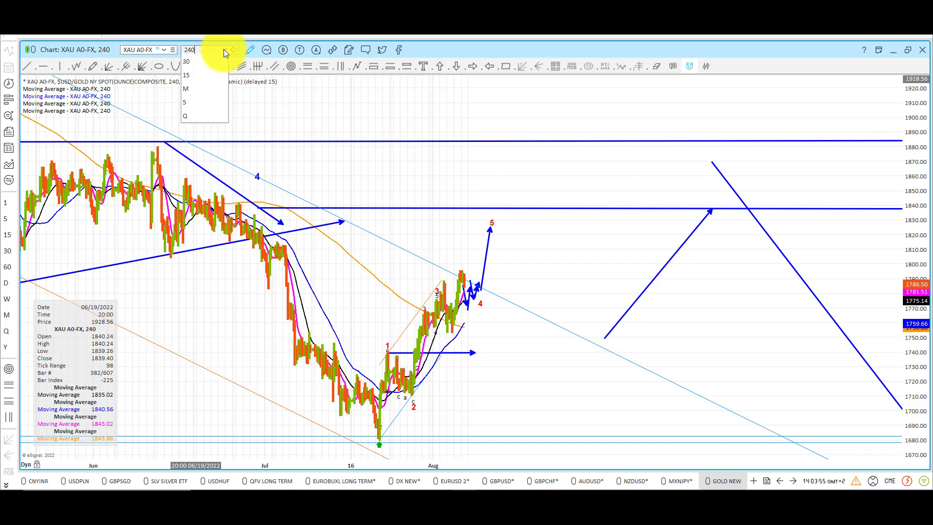
pyautogui.click(197, 49)
pyautogui.write('60')
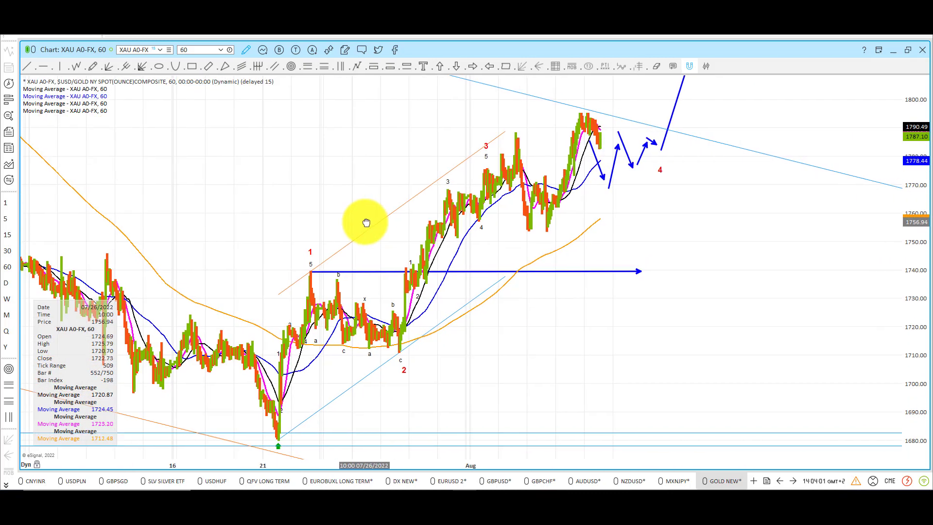
pyautogui.moveTo(602, 229)
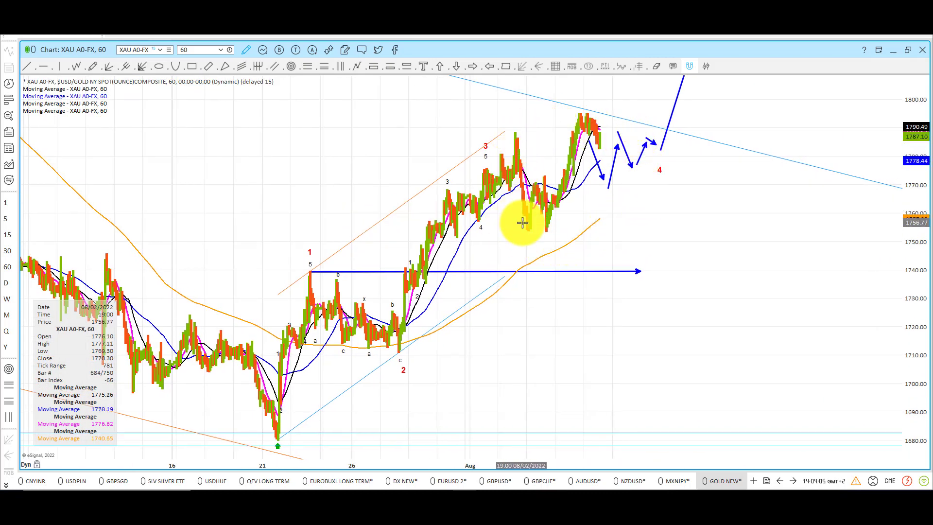
pyautogui.moveTo(646, 154)
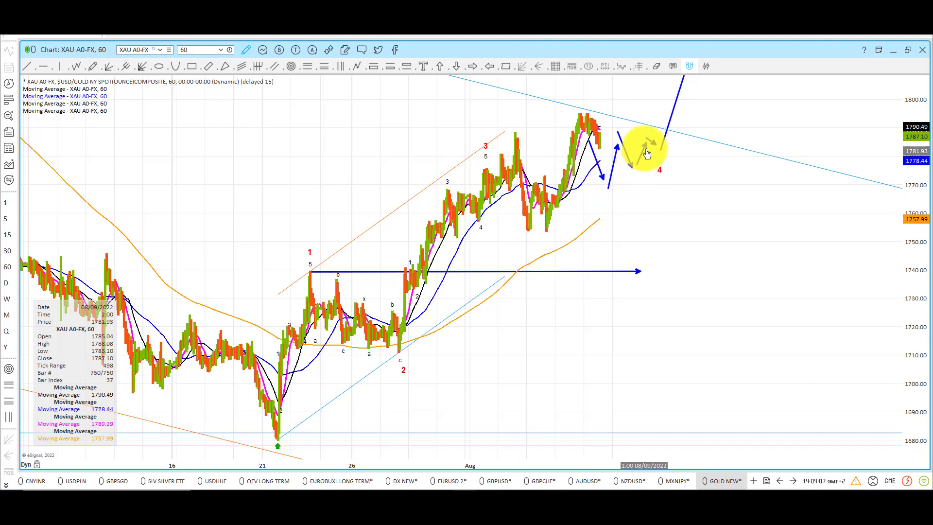
pyautogui.moveTo(497, 134)
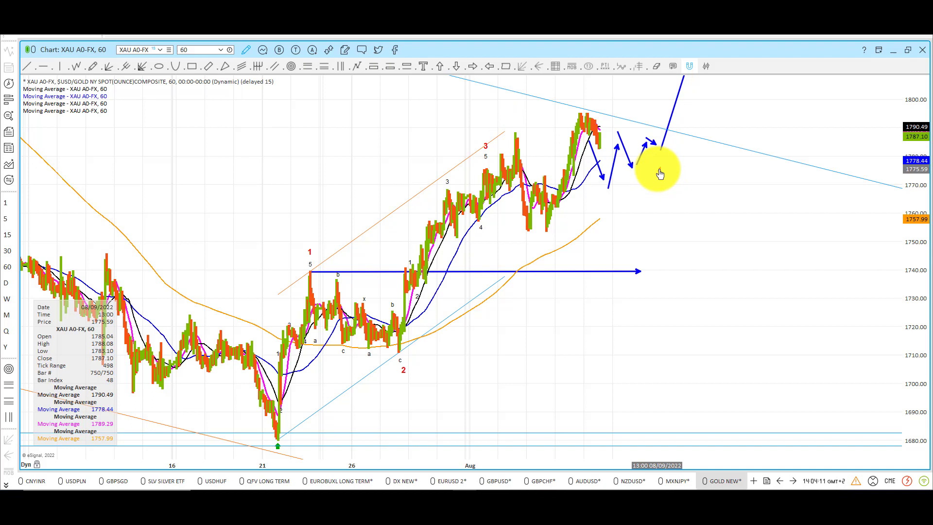
pyautogui.moveTo(395, 239)
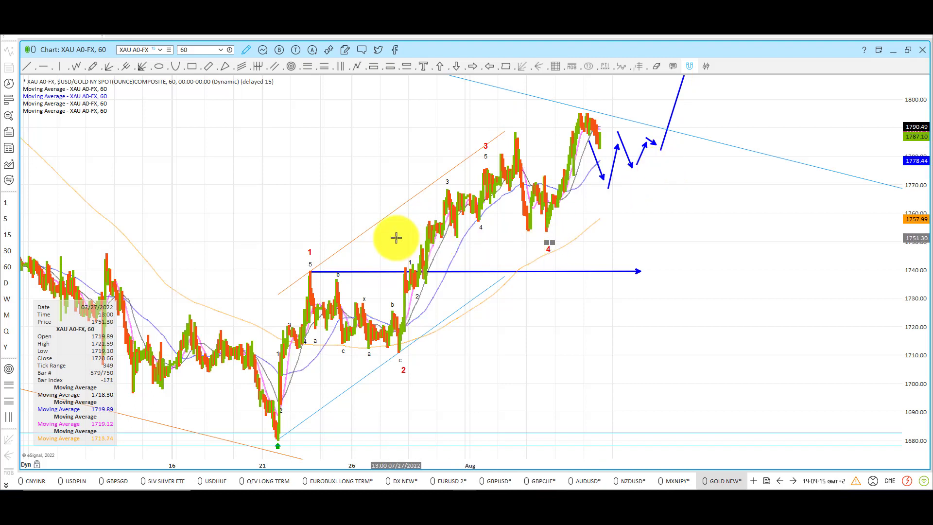
pyautogui.moveTo(543, 247)
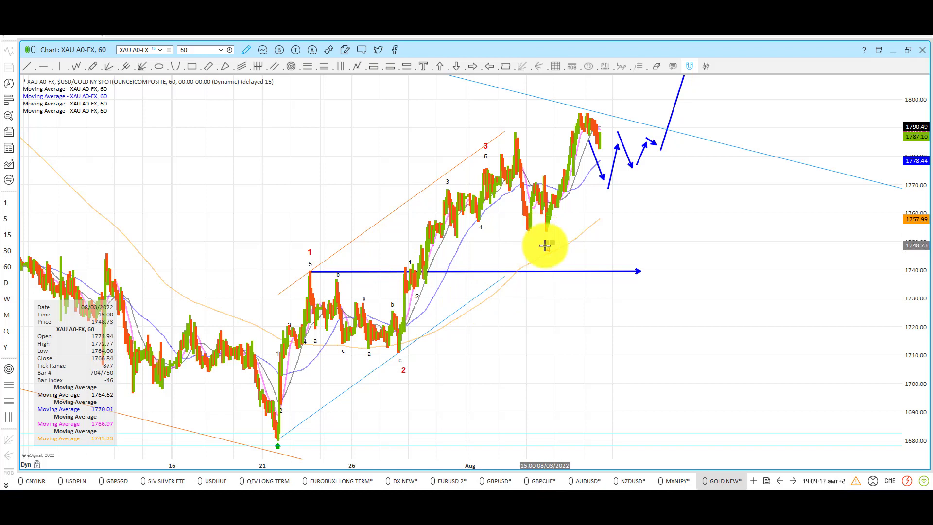
pyautogui.moveTo(328, 287)
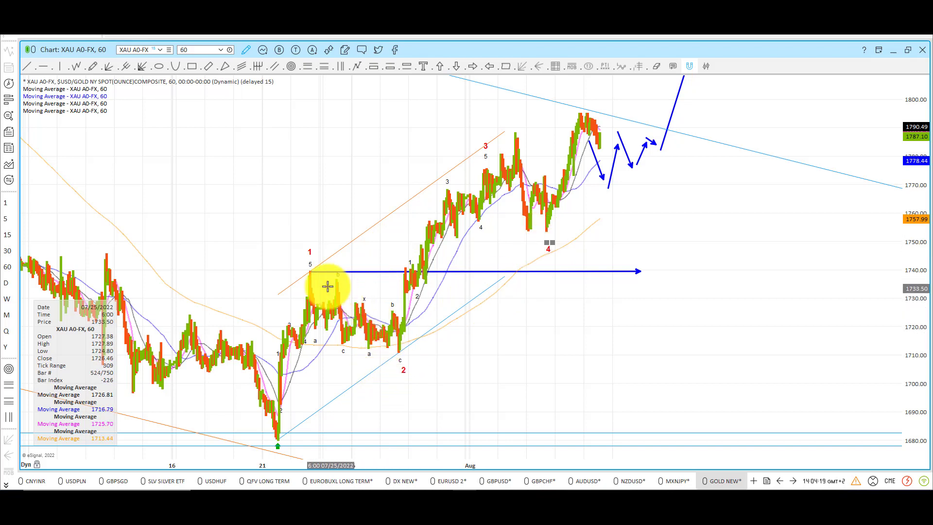
pyautogui.moveTo(405, 368)
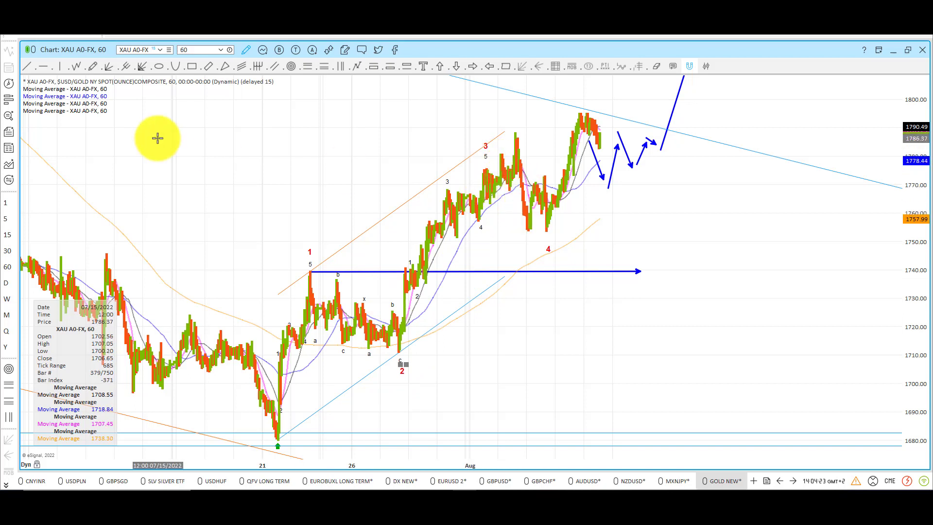
pyautogui.moveTo(513, 130)
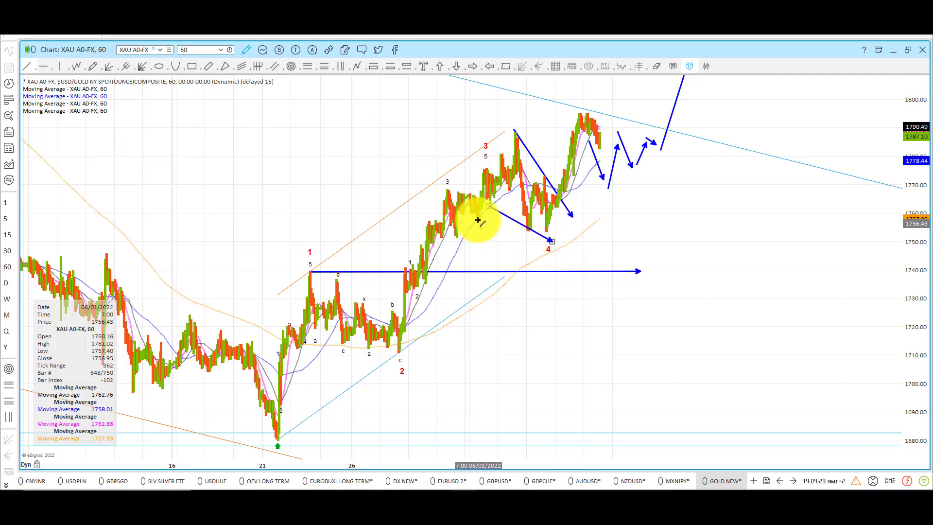
pyautogui.moveTo(316, 272)
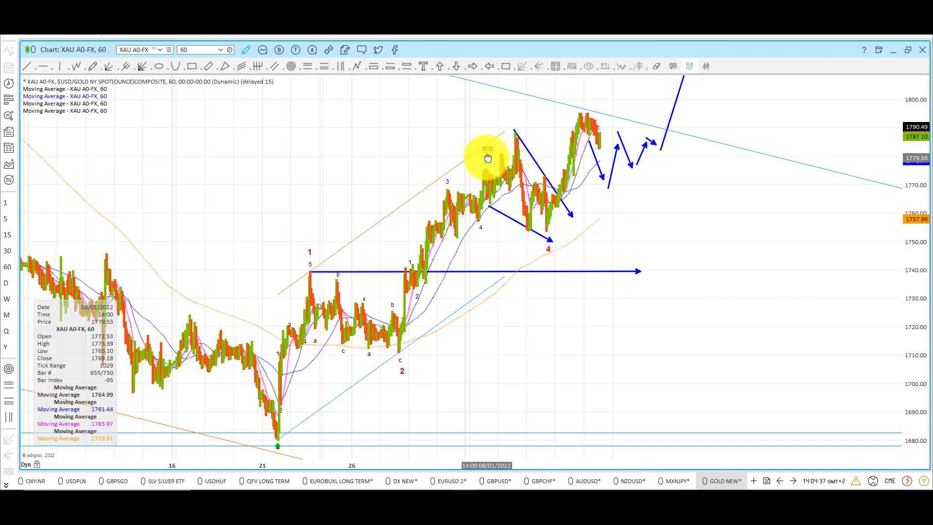
pyautogui.moveTo(560, 253)
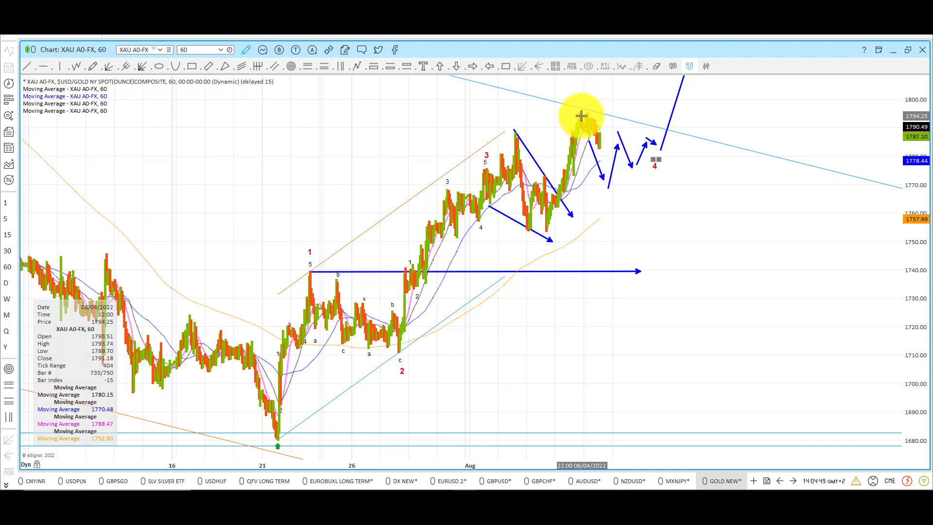
pyautogui.moveTo(580, 125)
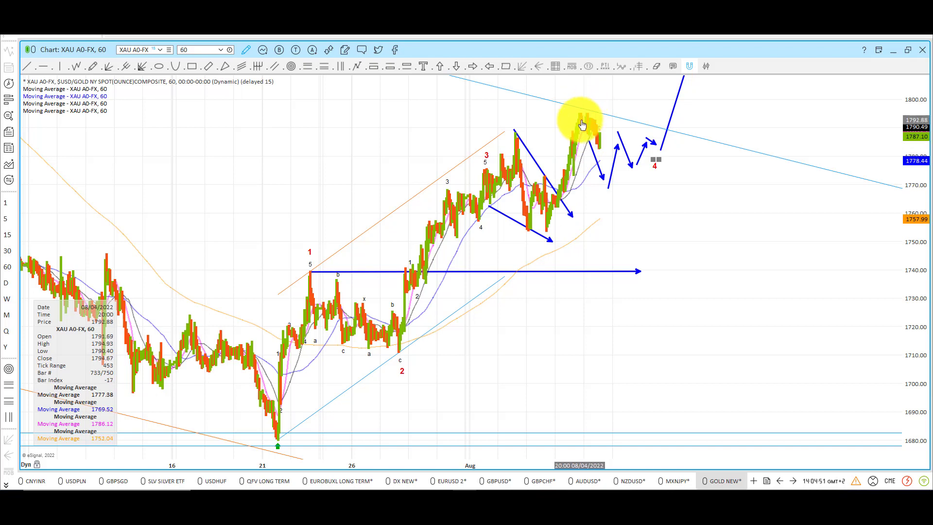
pyautogui.moveTo(511, 127)
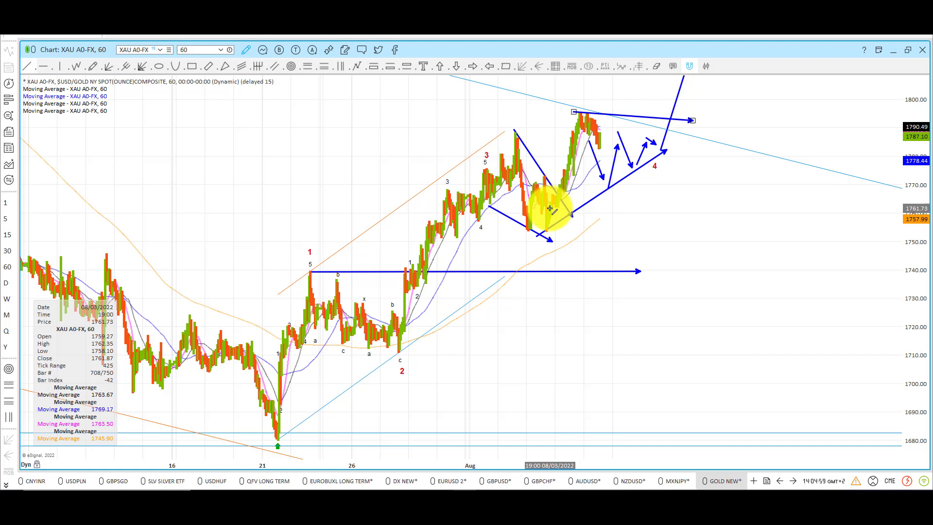
pyautogui.moveTo(489, 153)
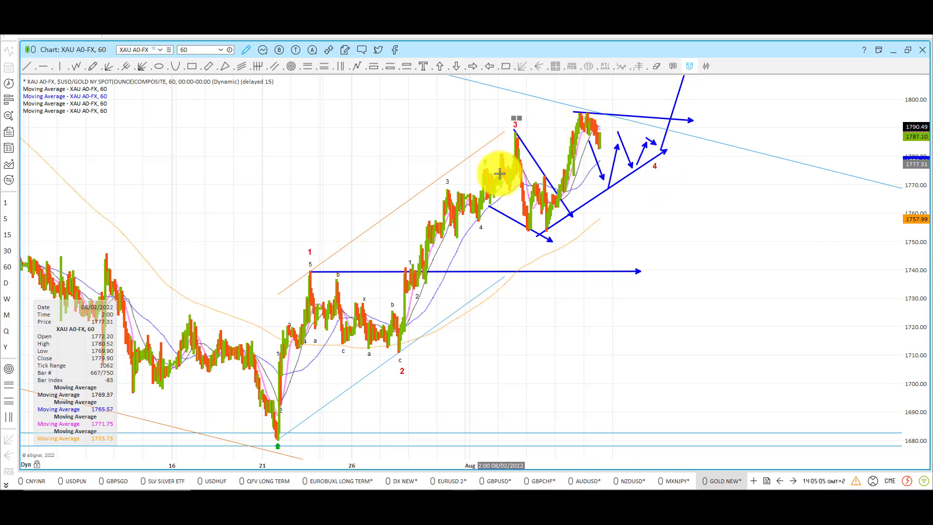
pyautogui.moveTo(667, 138)
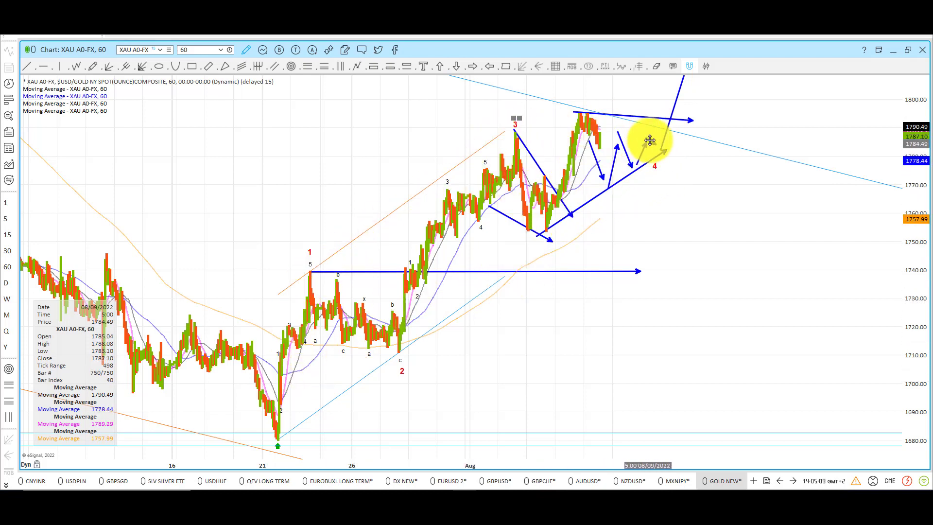
pyautogui.moveTo(442, 262)
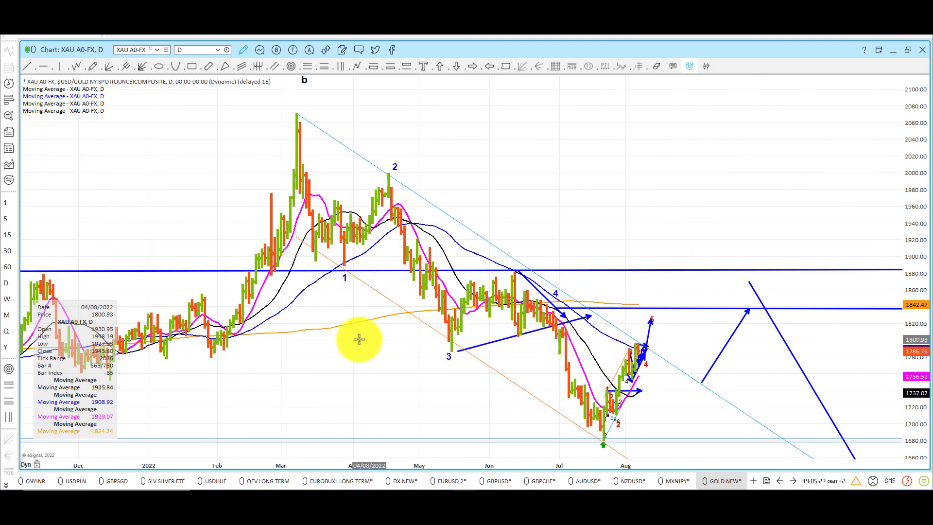
pyautogui.moveTo(632, 345)
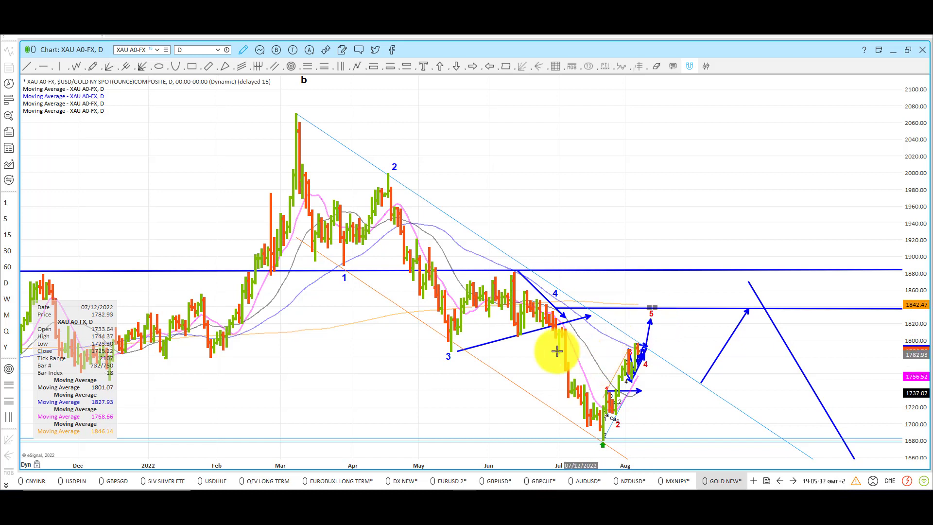
pyautogui.moveTo(640, 324)
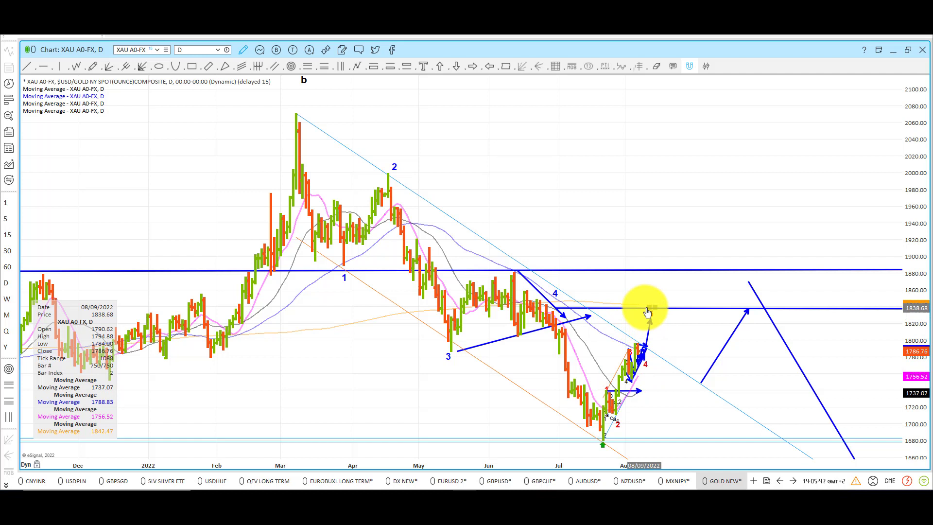
pyautogui.moveTo(474, 327)
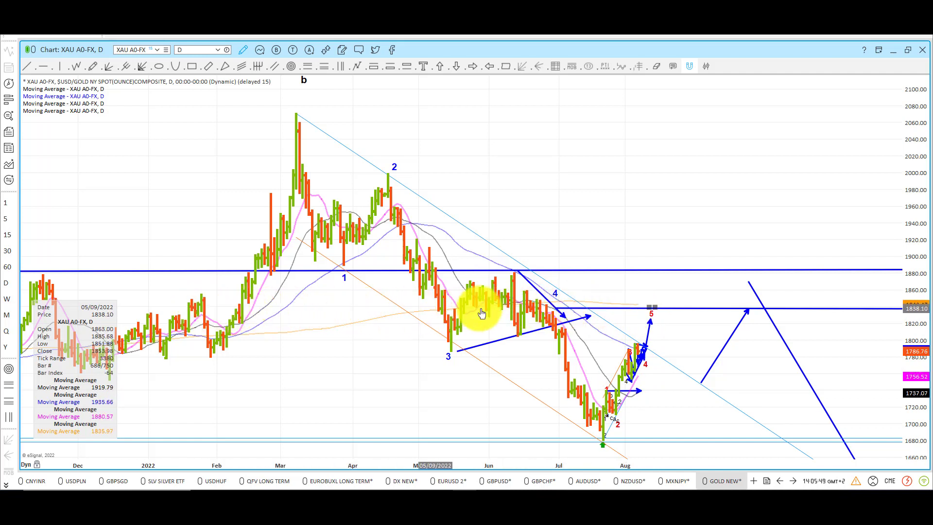
pyautogui.moveTo(641, 309)
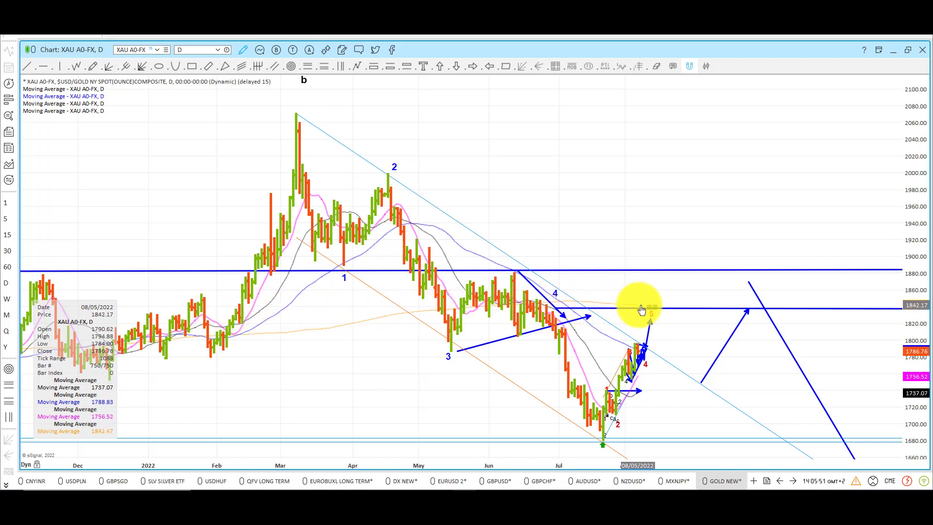
pyautogui.moveTo(246, 339)
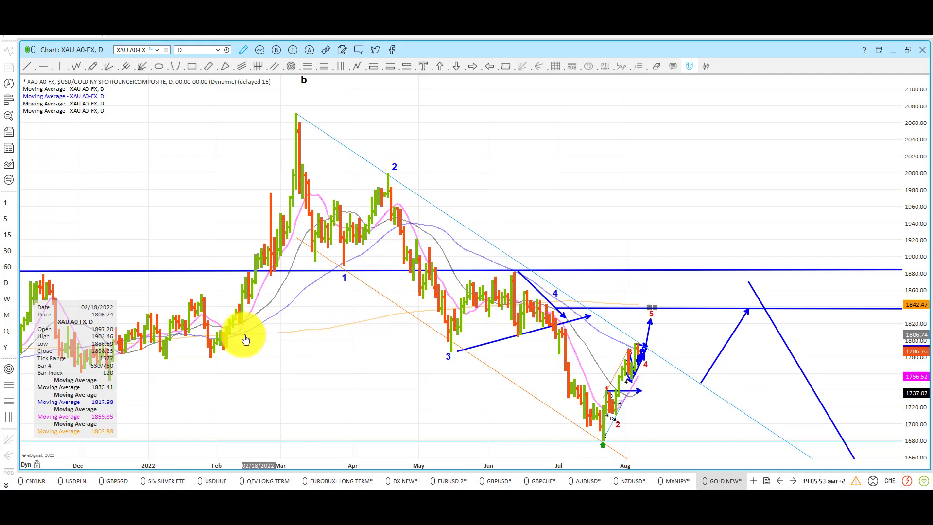
pyautogui.moveTo(603, 312)
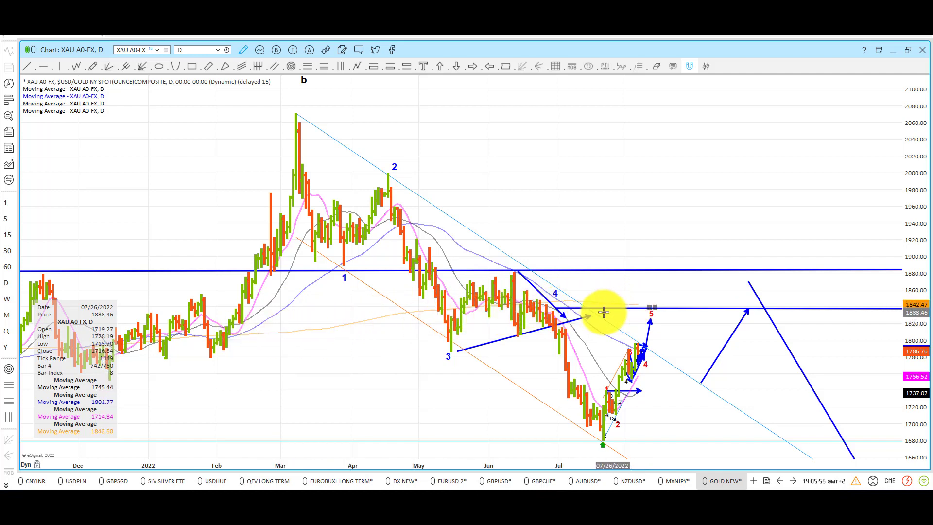
pyautogui.moveTo(668, 311)
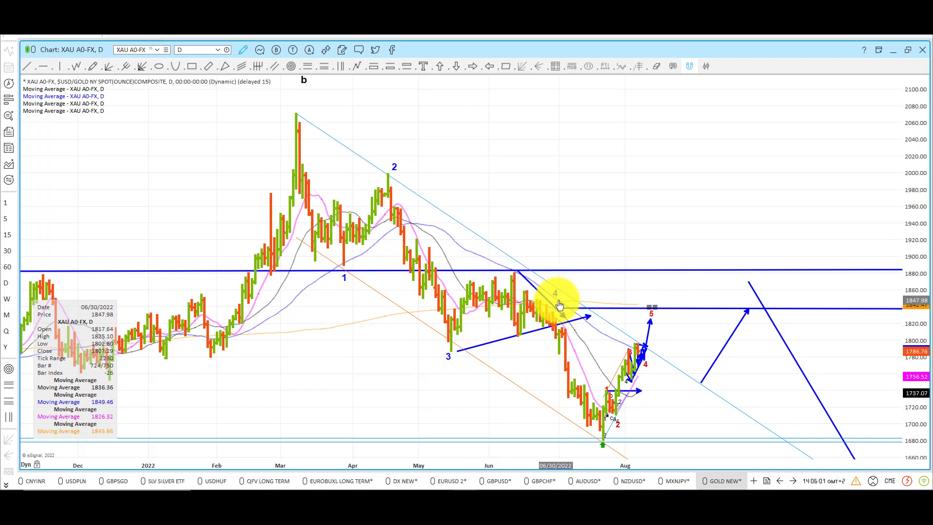
pyautogui.moveTo(534, 312)
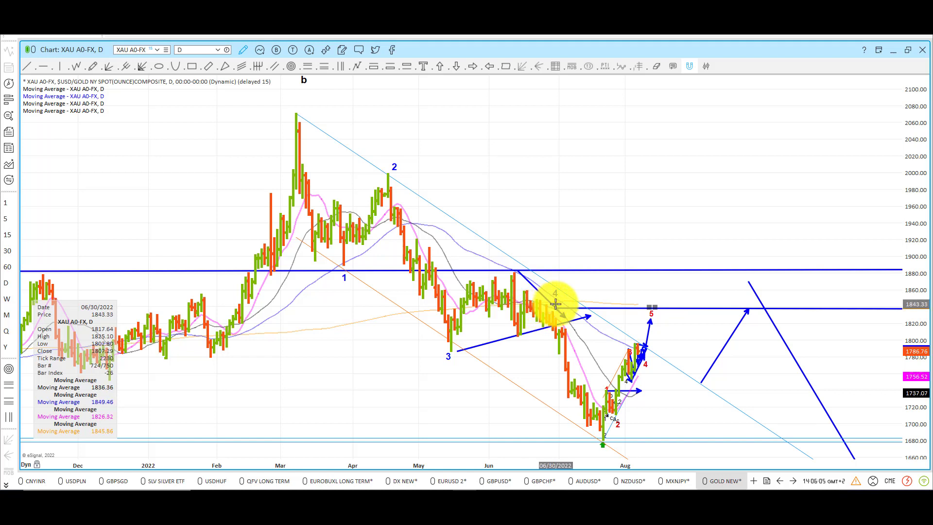
pyautogui.moveTo(659, 318)
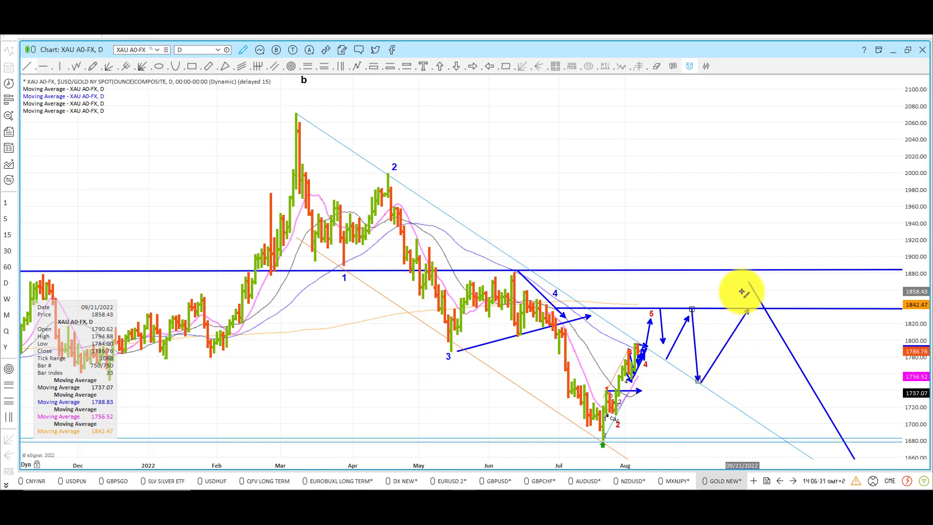
pyautogui.moveTo(692, 318)
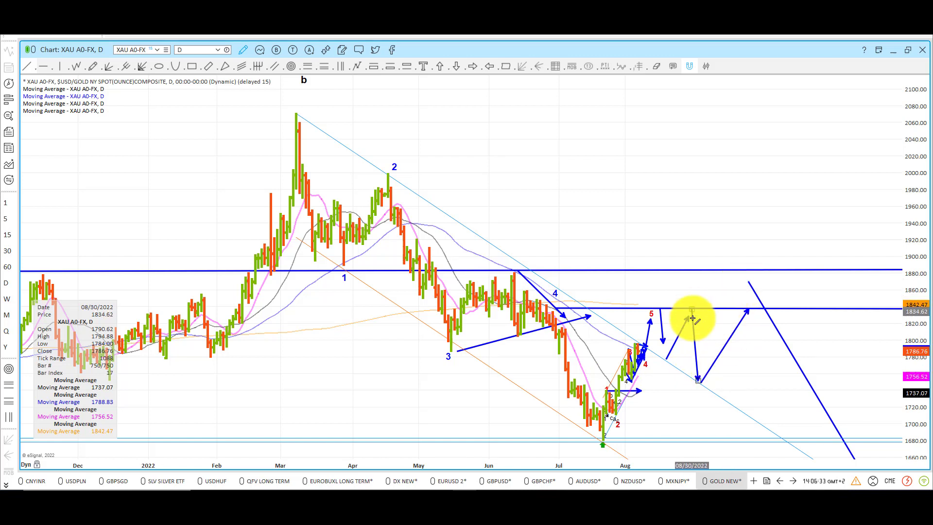
pyautogui.moveTo(706, 379)
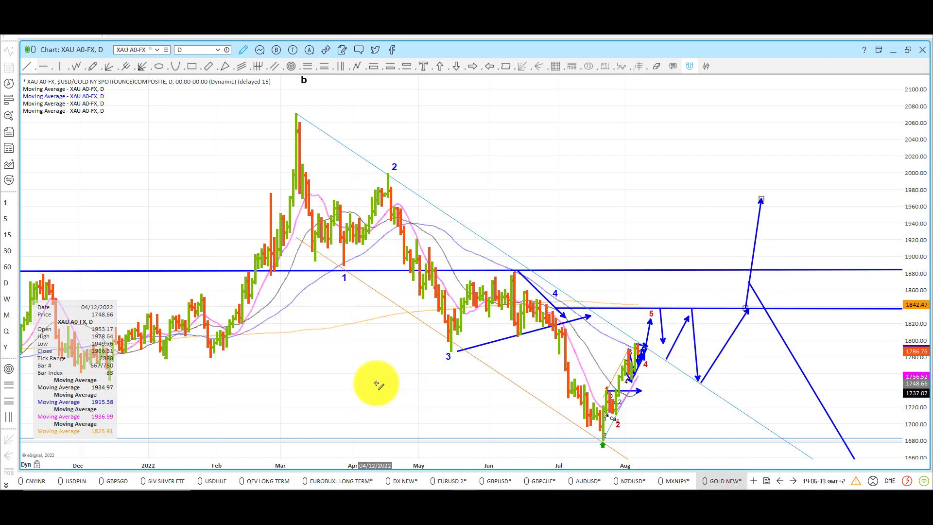
pyautogui.moveTo(411, 391)
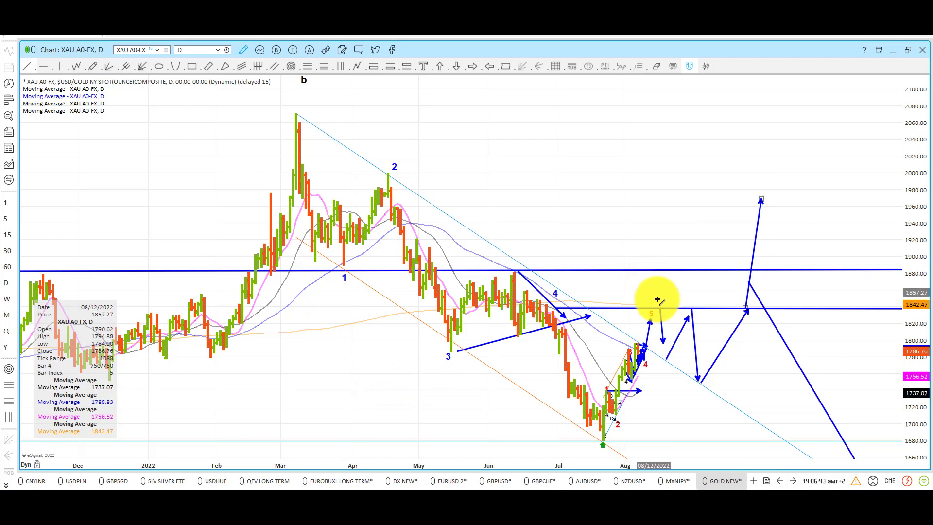
pyautogui.moveTo(653, 324)
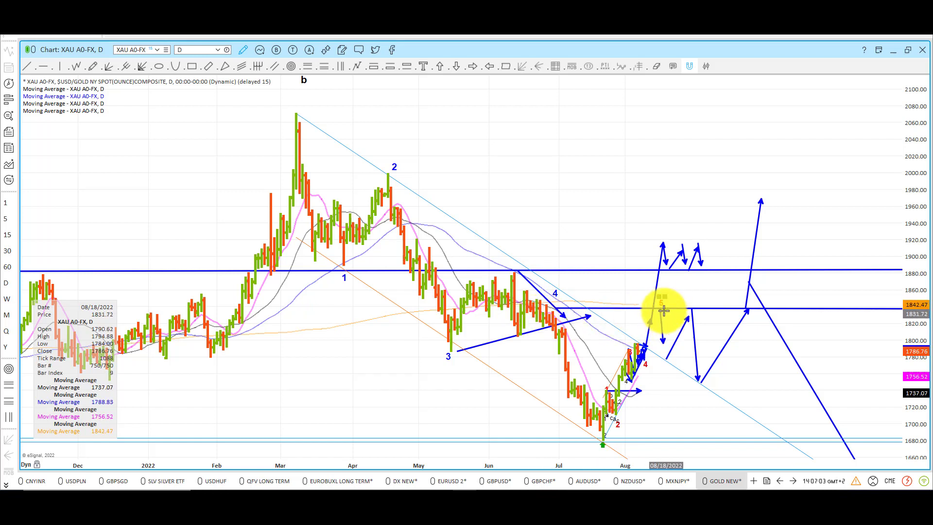
pyautogui.moveTo(698, 387)
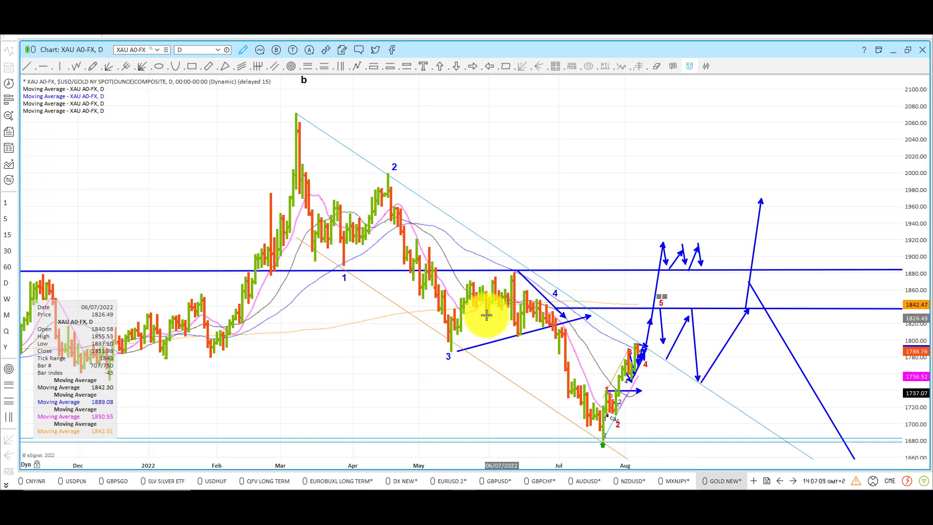
pyautogui.moveTo(666, 365)
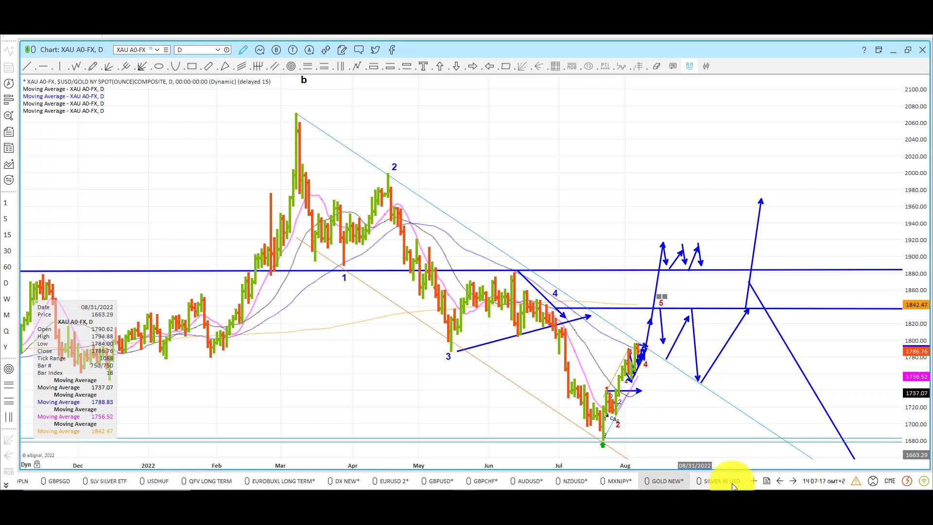
# - Switch to the SILVER IN USD chart and pull down its interval list
pyautogui.click(722, 482)
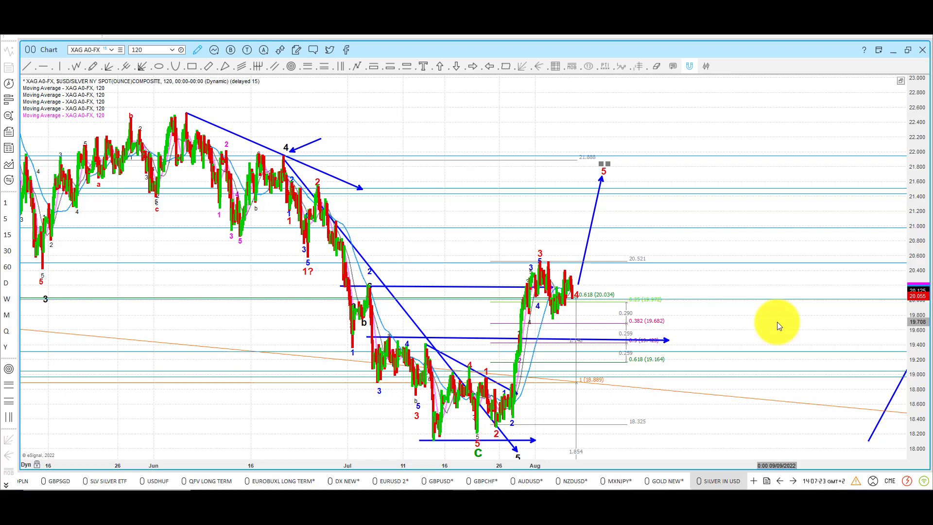
pyautogui.moveTo(564, 268)
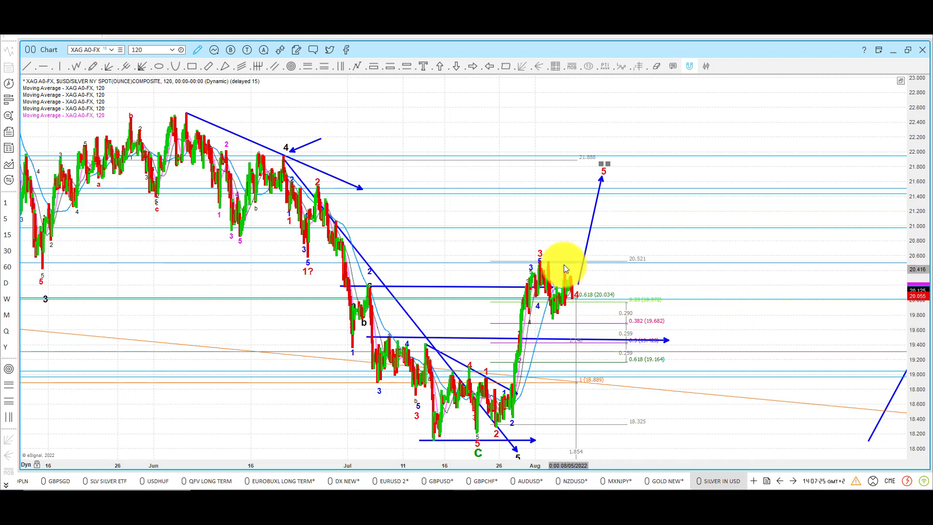
pyautogui.moveTo(483, 371)
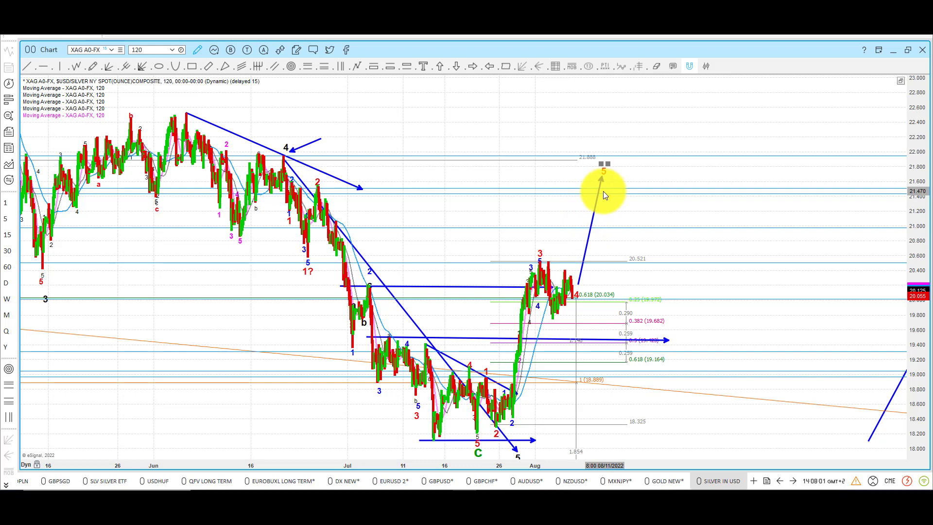
pyautogui.click(172, 49)
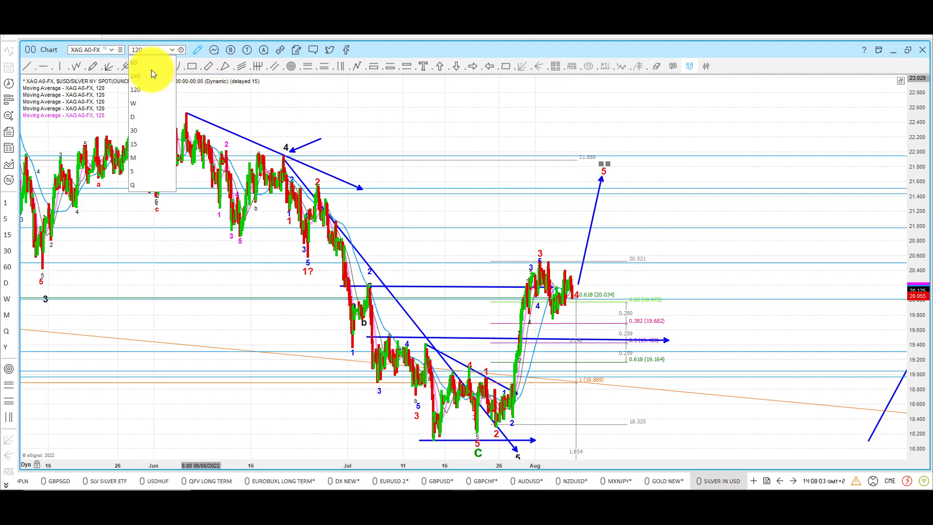
# - Change the silver chart to 240-minute bars
pyautogui.click(137, 75)
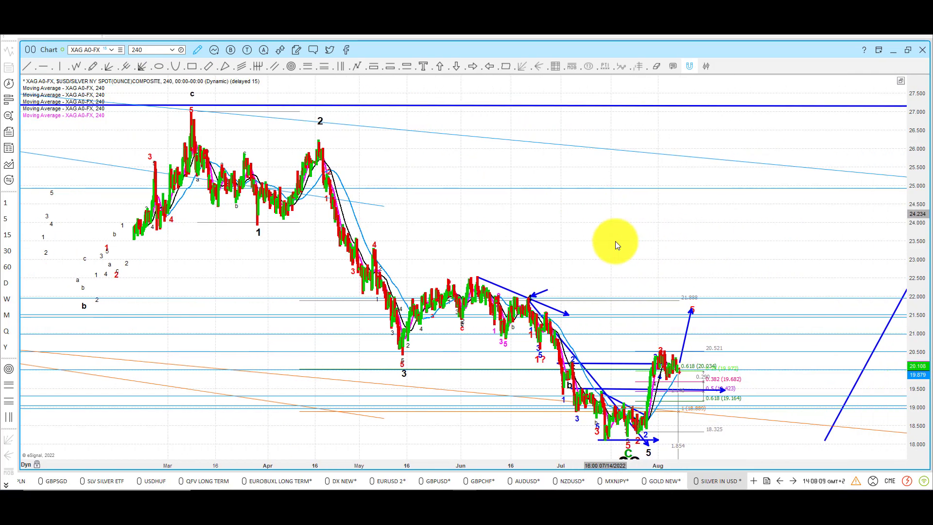
pyautogui.moveTo(680, 379)
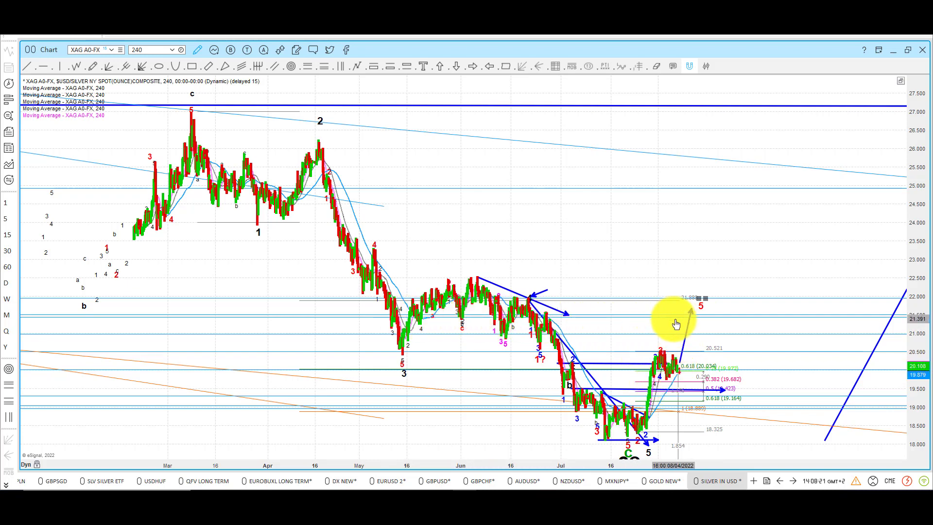
pyautogui.moveTo(698, 307)
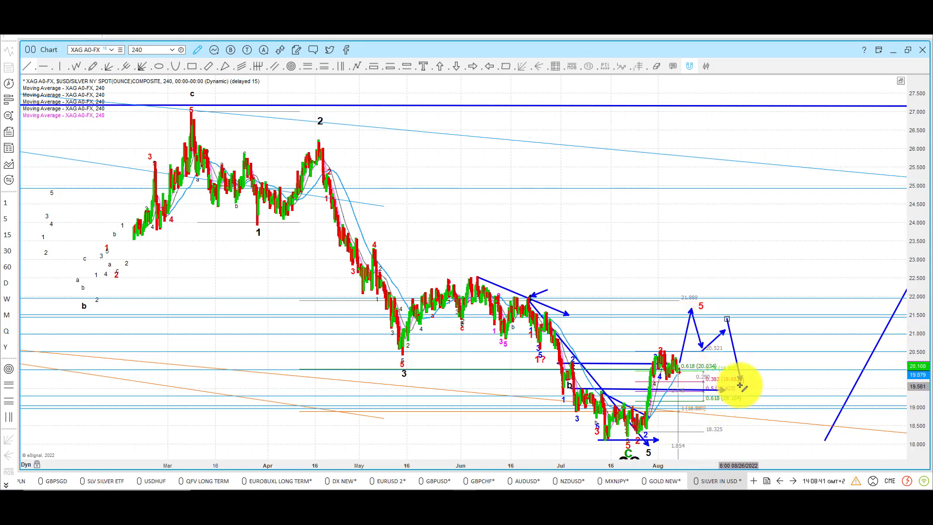
pyautogui.moveTo(568, 395)
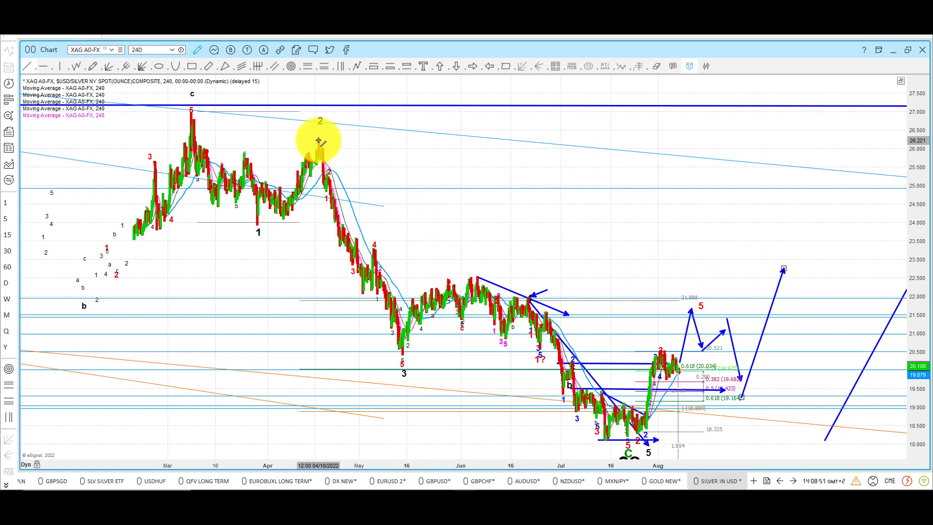
# - Draw a trendline down from the wave 2 peak, then bring up the WaveMastery website
pyautogui.moveTo(319, 142); pyautogui.dragTo(721, 441)
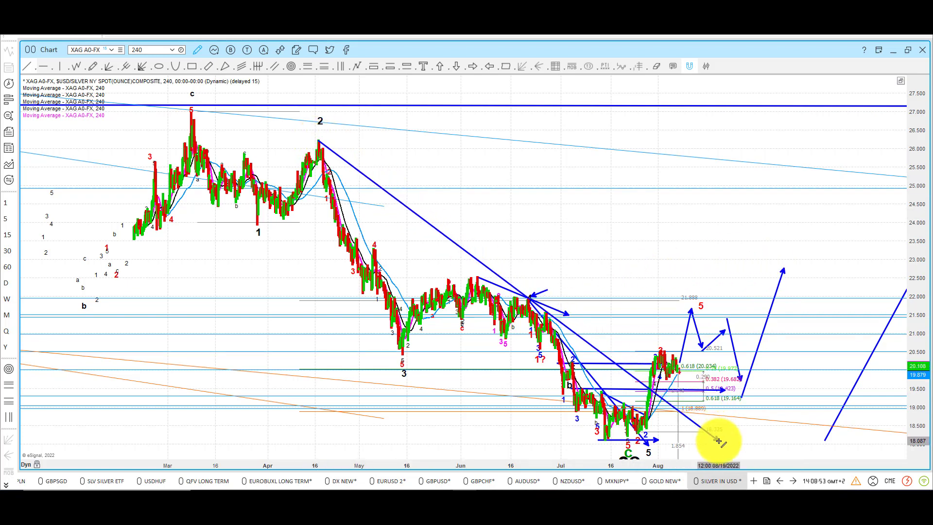
pyautogui.moveTo(591, 220)
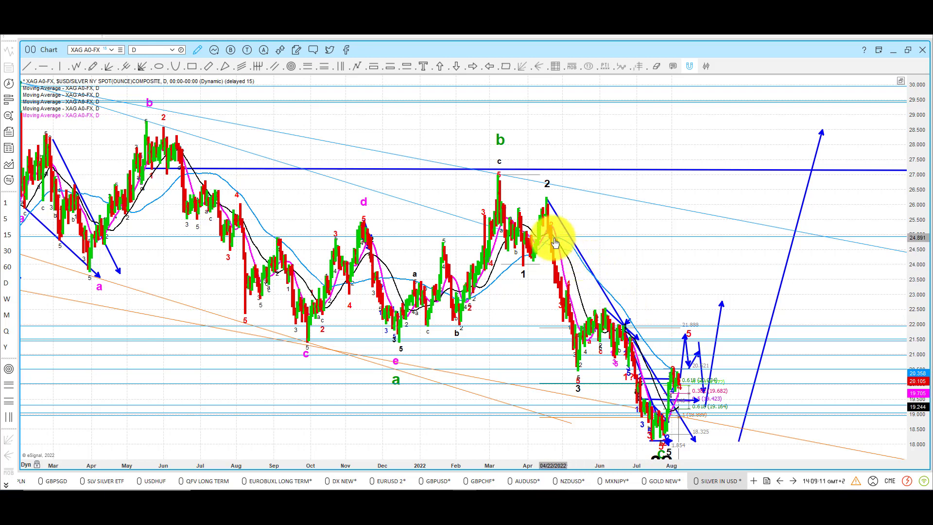
pyautogui.moveTo(546, 243)
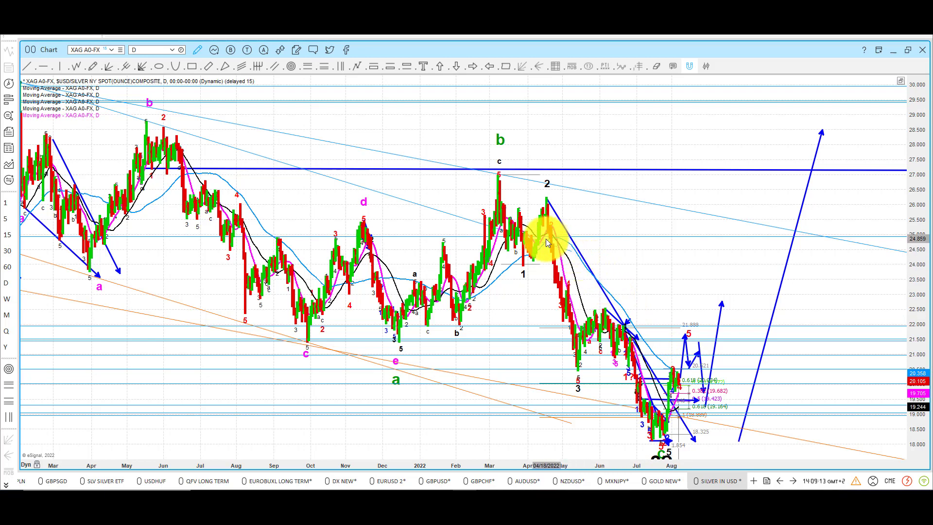
pyautogui.moveTo(553, 240)
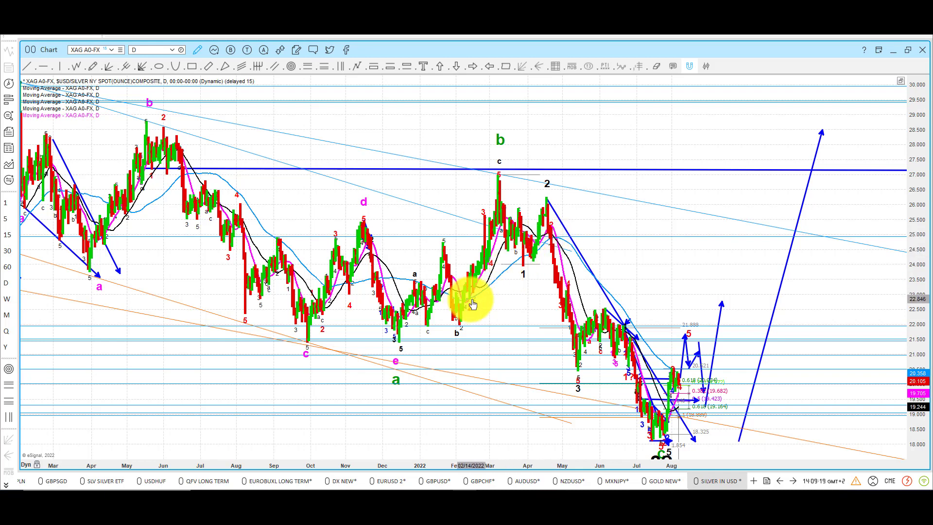
pyautogui.moveTo(430, 292)
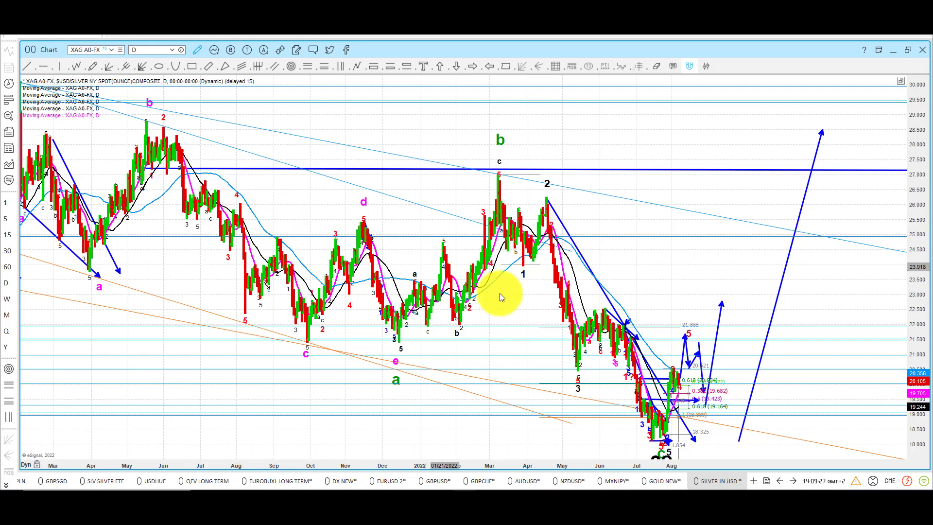
pyautogui.moveTo(678, 379)
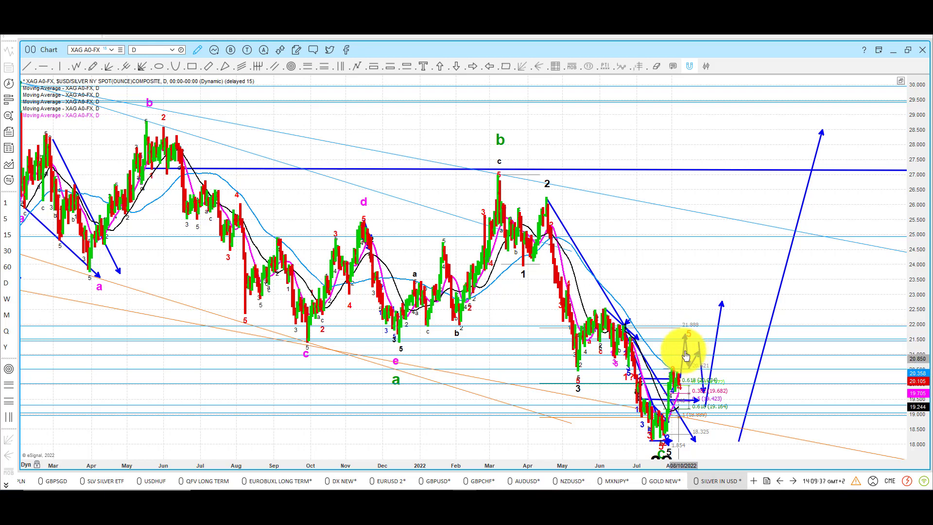
pyautogui.moveTo(677, 375)
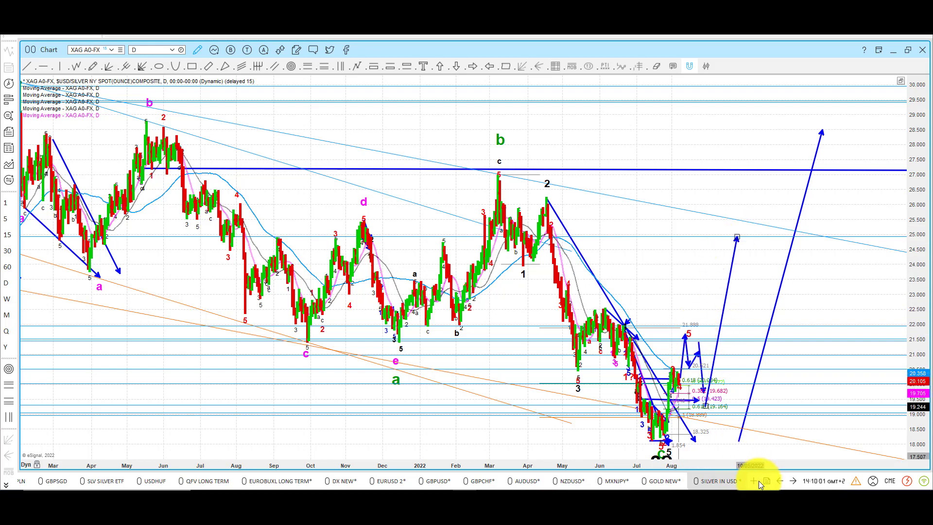
pyautogui.click(669, 480)
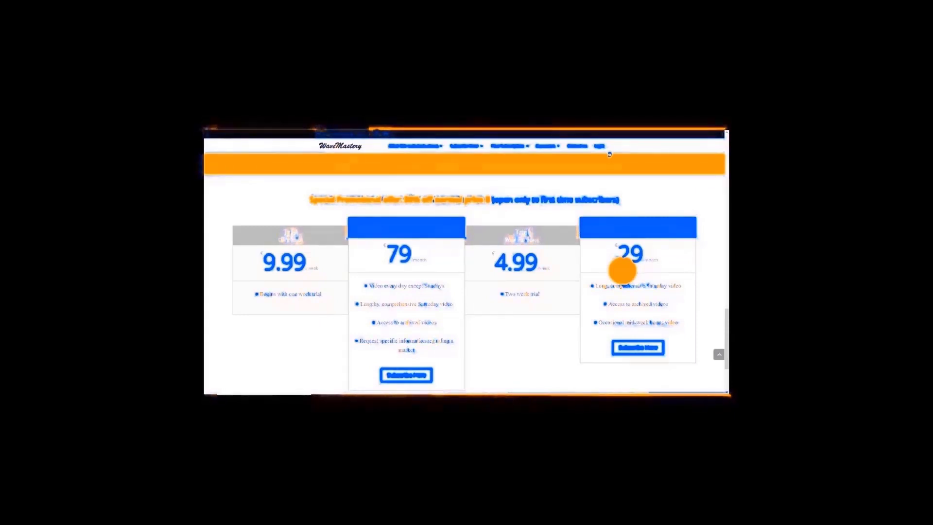
# - Scroll down to the subscription pricing table with the 9.99, 79, 4.99 and 29 plans
pyautogui.scroll(-3)
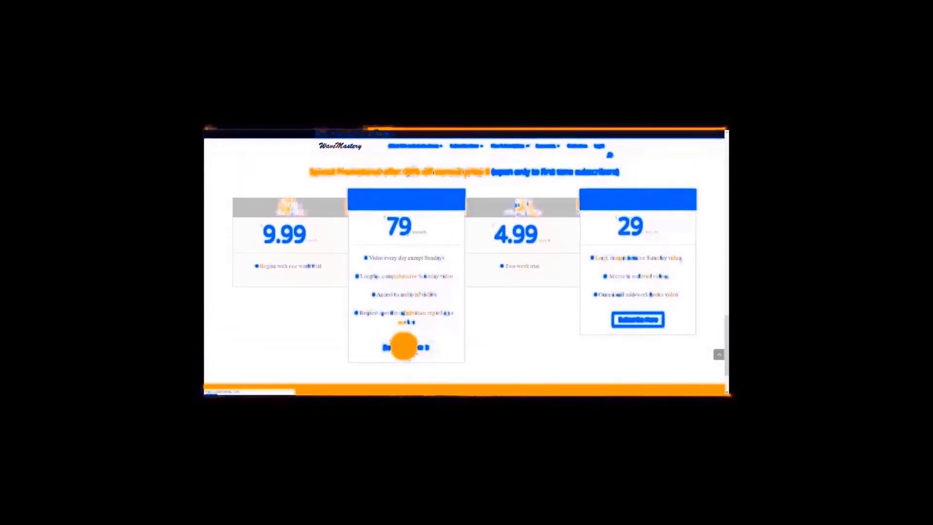
# - Subscribe to the 79 Daily Service plan and proceed to its payment page
pyautogui.click(406, 348)
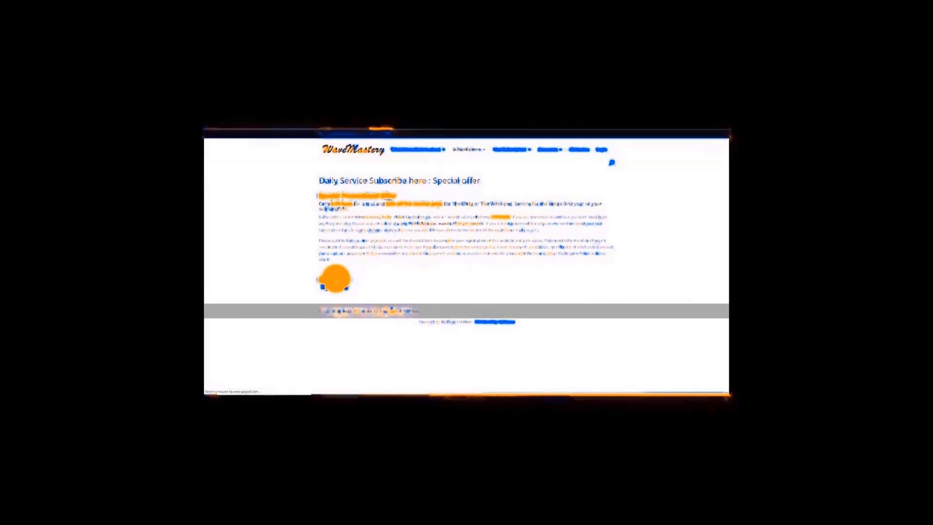
pyautogui.click(333, 280)
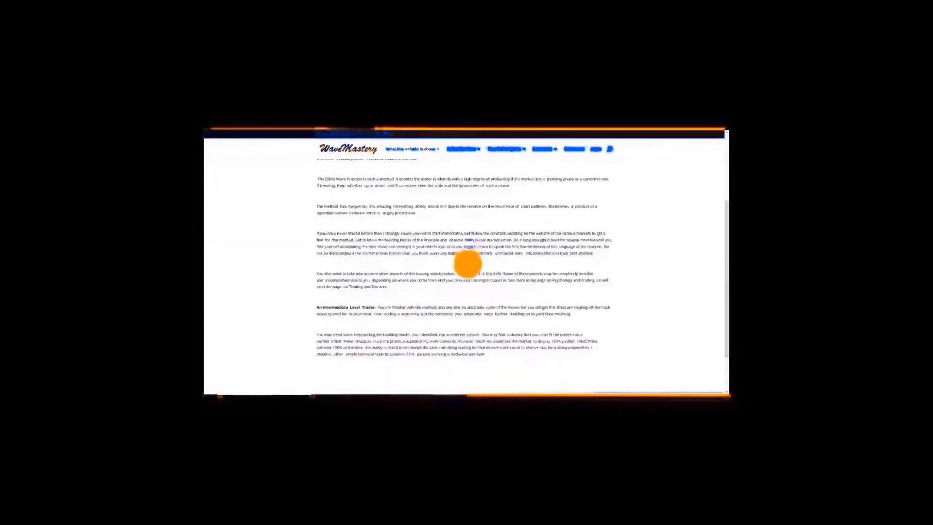
# - Scroll through the Elliott Wave Principle learning article
pyautogui.scroll(-3)
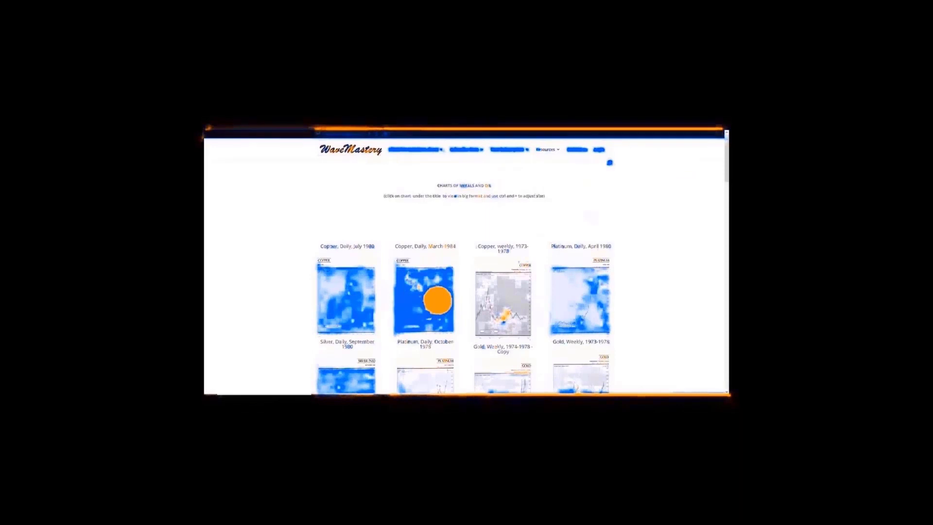
# - Scroll through the chart gallery and the trading books review page
pyautogui.scroll(-3)
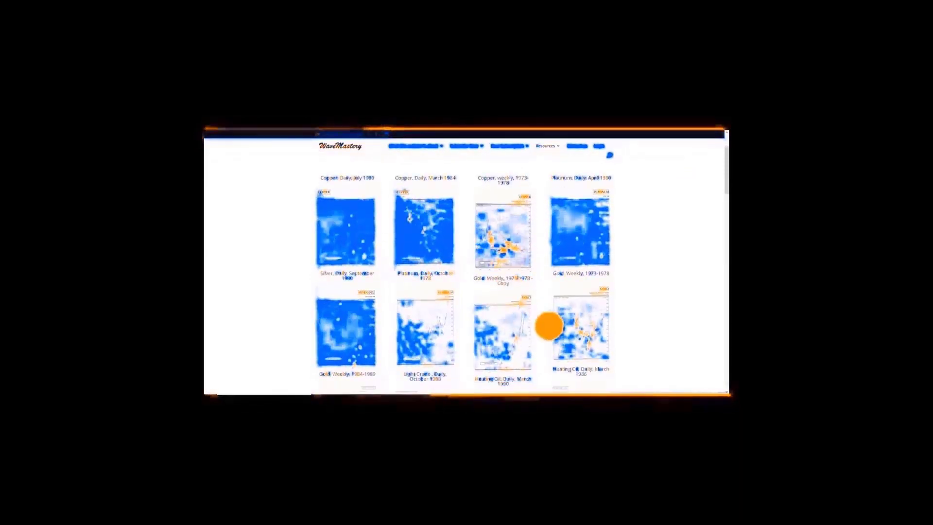
pyautogui.scroll(-3)
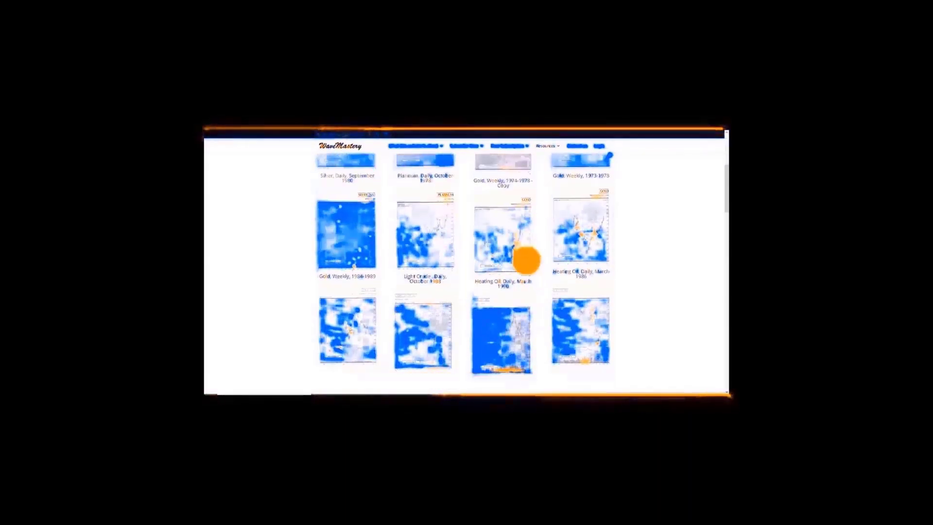
pyautogui.scroll(-3)
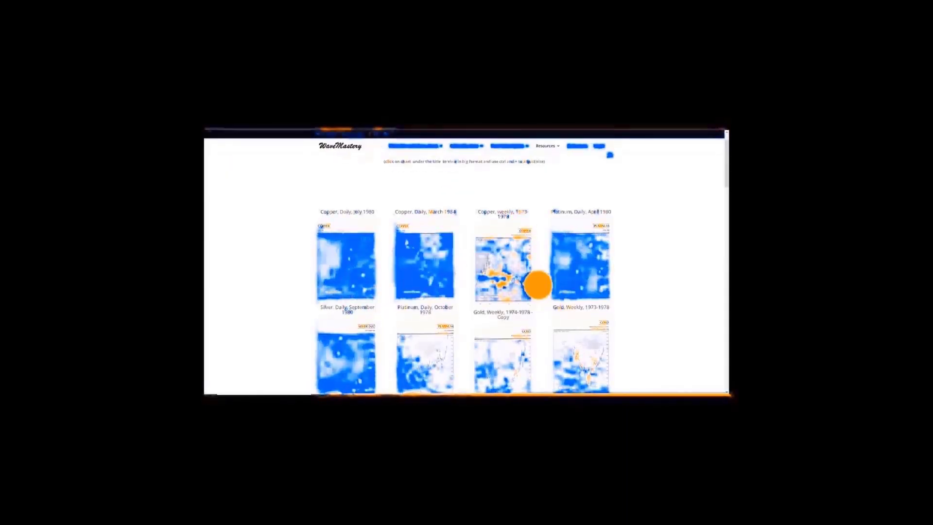
pyautogui.scroll(-3)
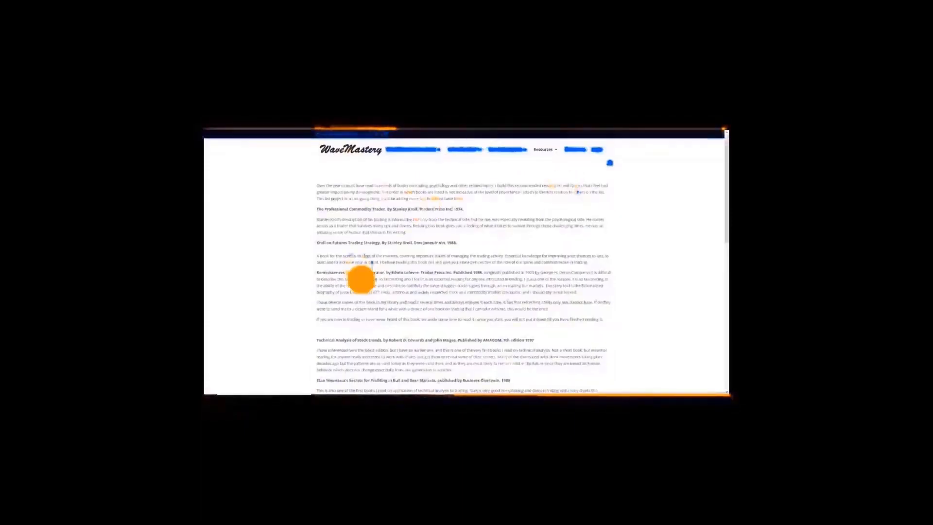
pyautogui.scroll(-3)
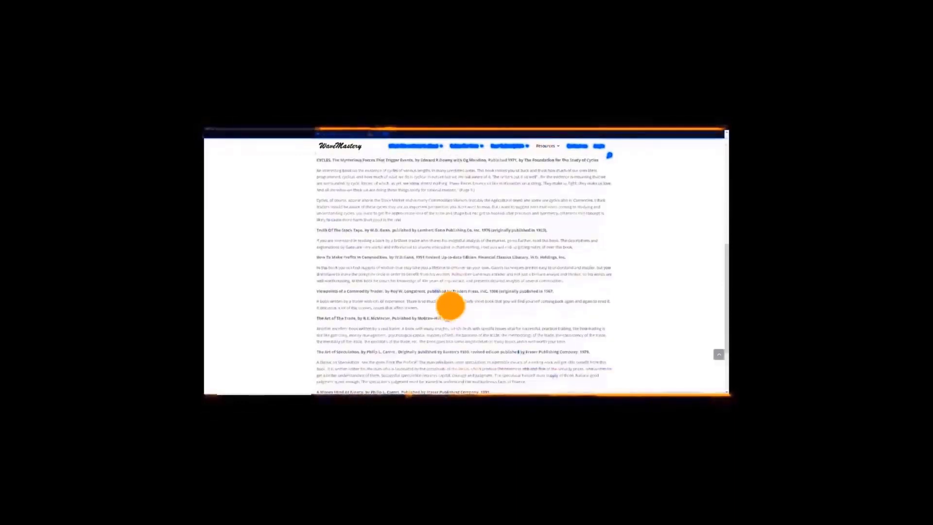
pyautogui.scroll(-3)
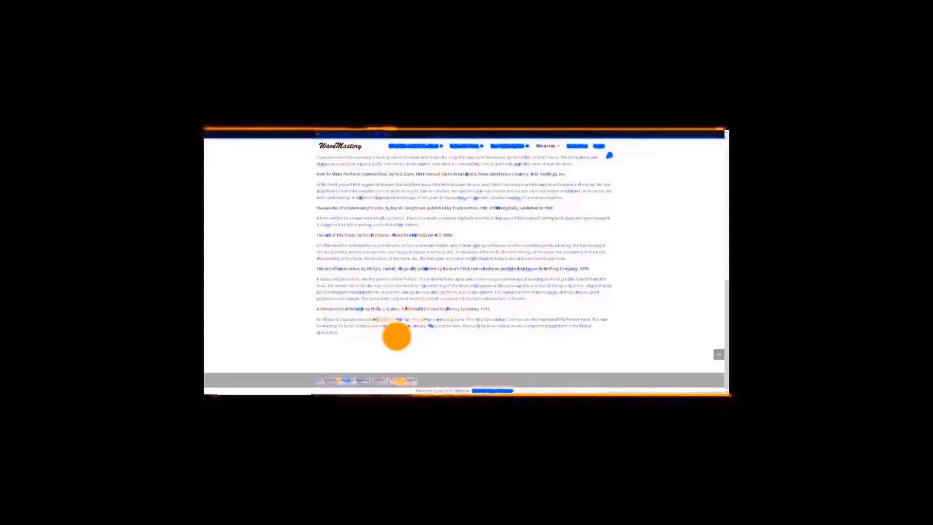
pyautogui.scroll(-3)
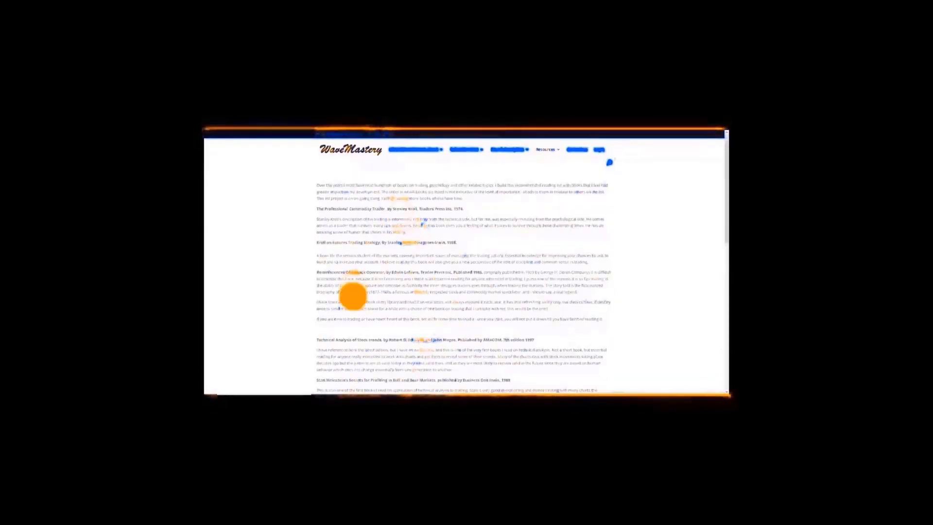
pyautogui.scroll(-3)
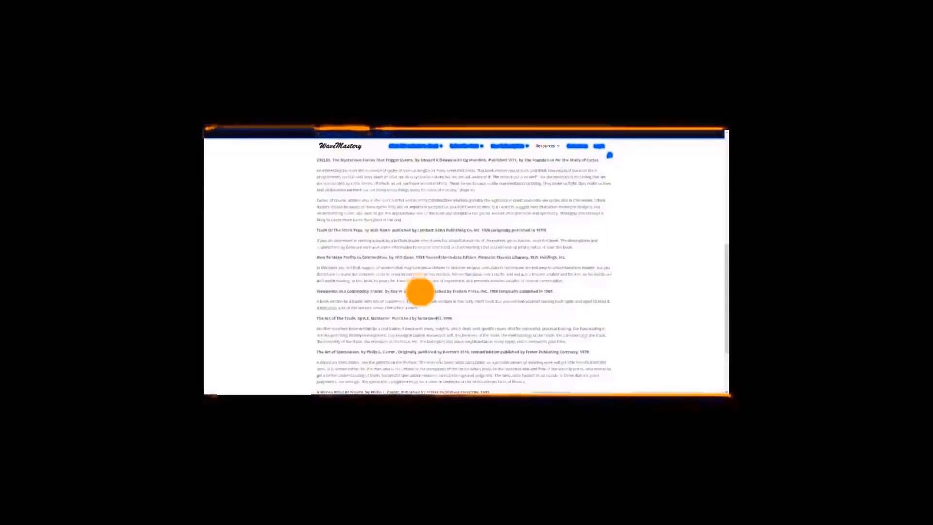
pyautogui.scroll(-3)
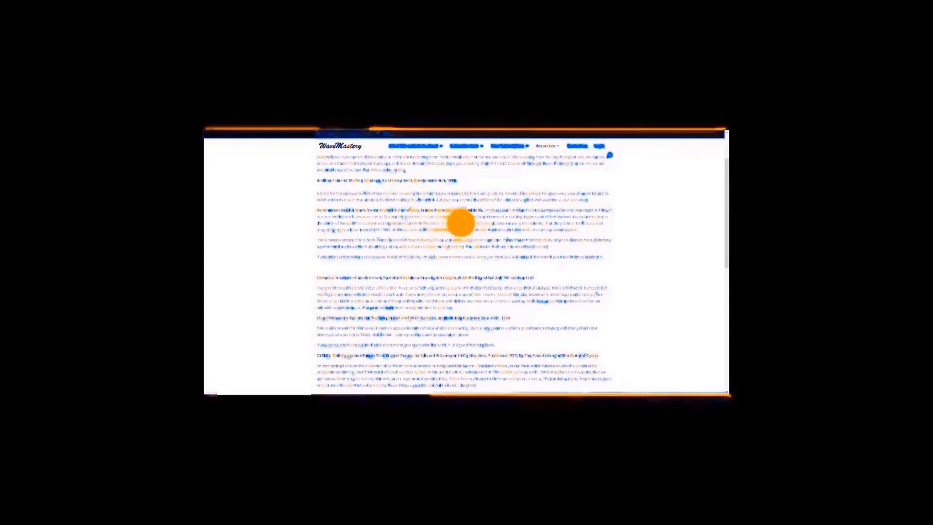
pyautogui.scroll(-3)
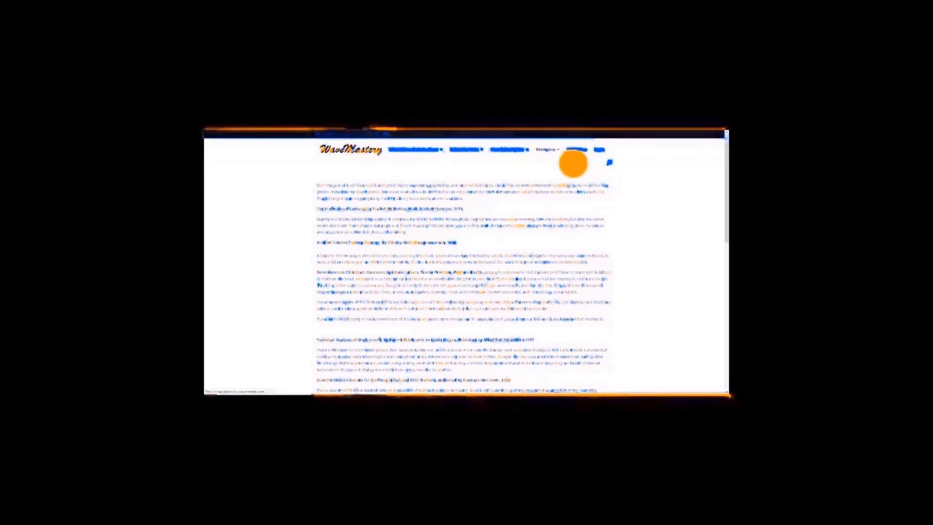
# - Go to the Contact Us page with its name, email and message form
pyautogui.click(580, 150)
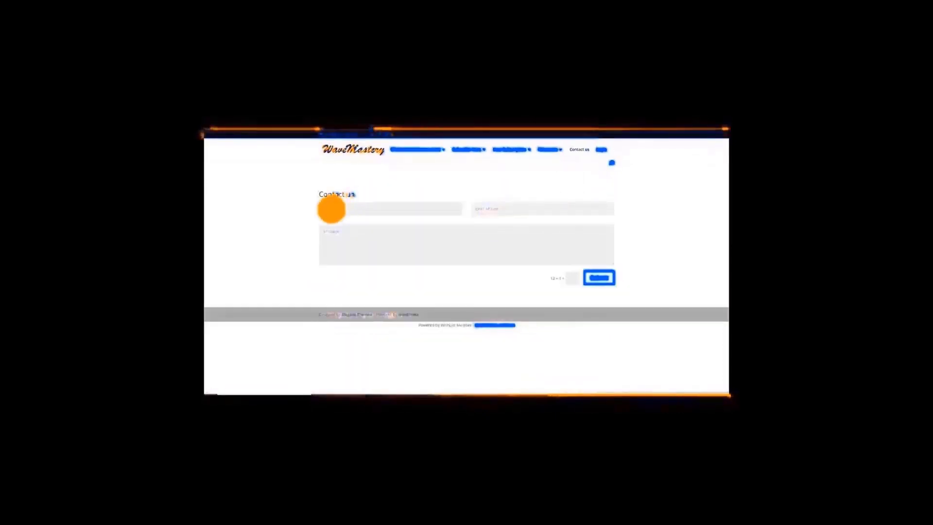
pyautogui.moveTo(584, 204)
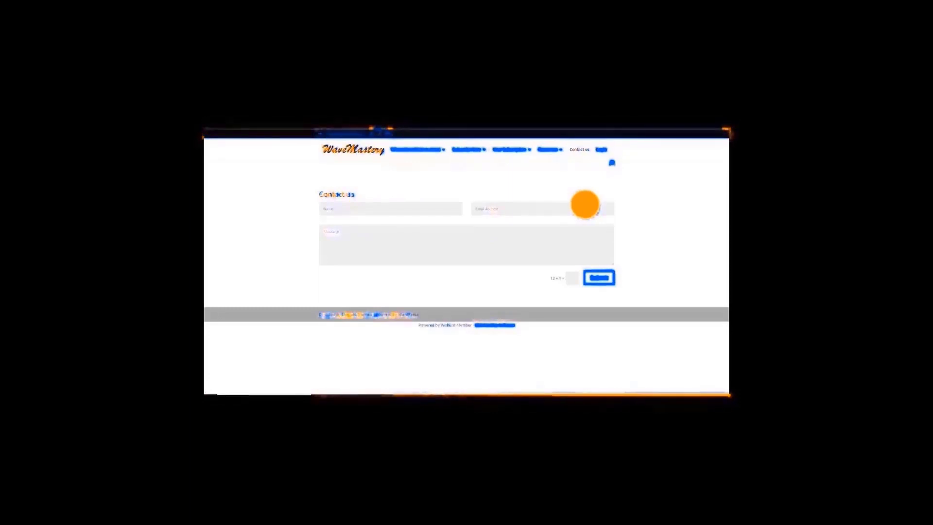
pyautogui.moveTo(572, 292)
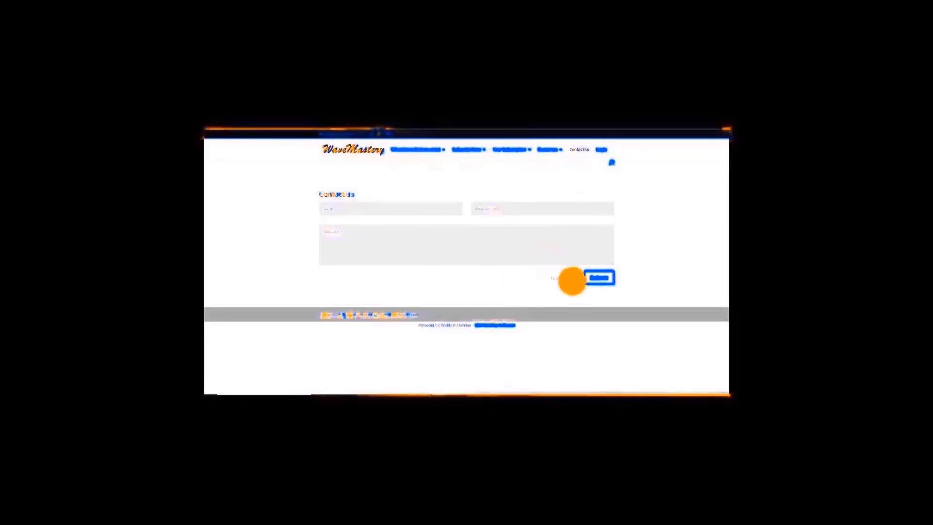